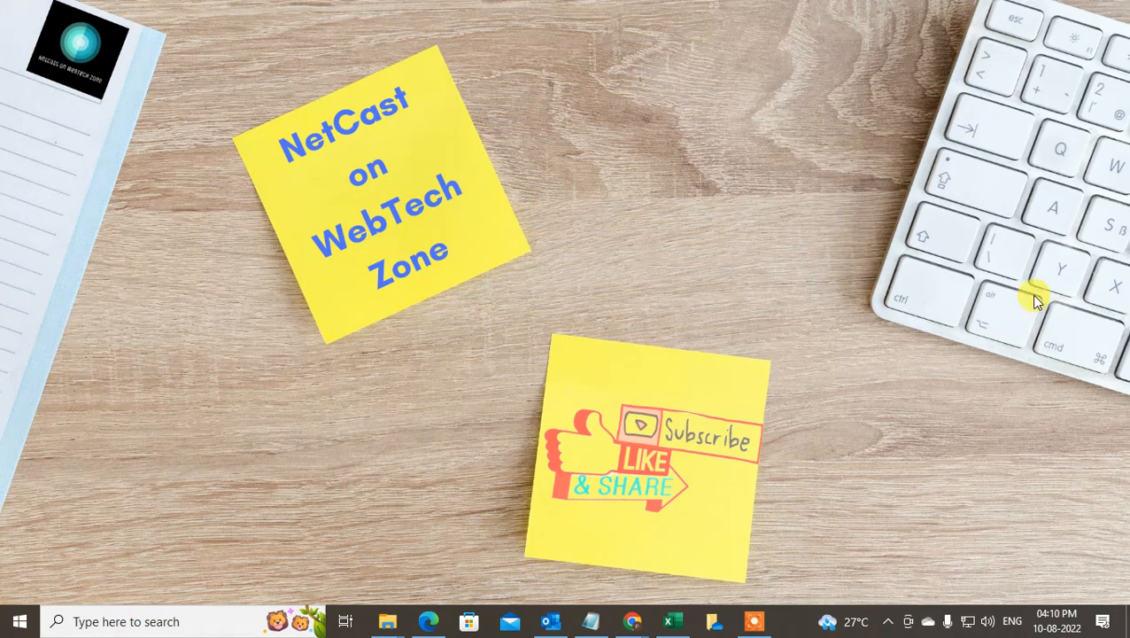
pyautogui.moveTo(983, 202)
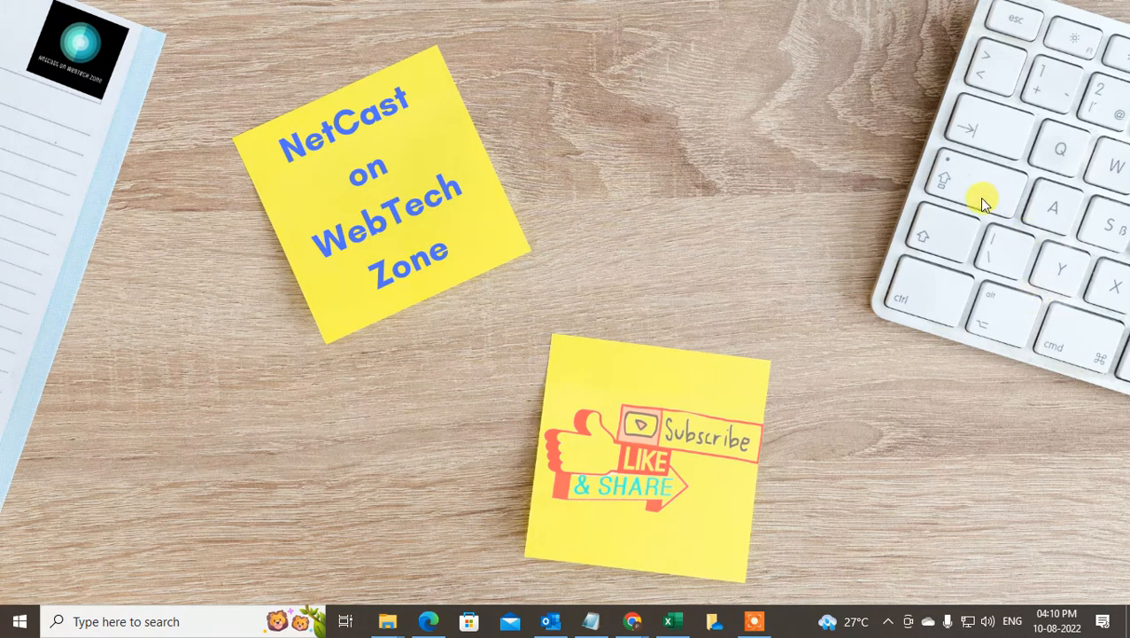
pyautogui.moveTo(664, 220)
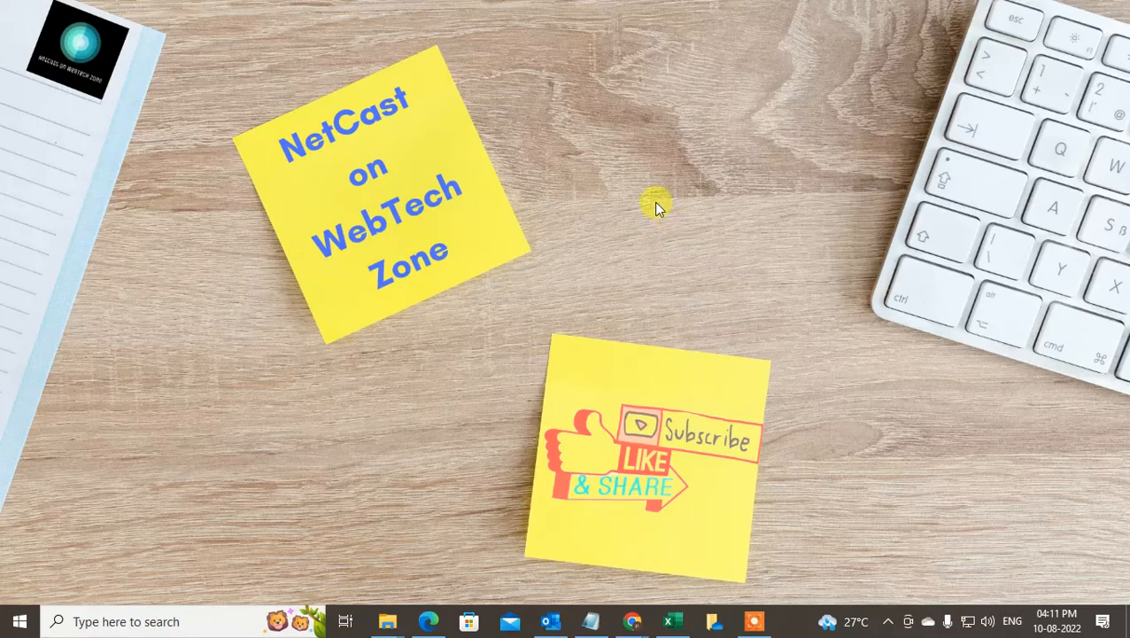
# - Refresh the Windows desktop and switch to the Outlook on the web draft reading 'thanks webtech zone'
pyautogui.rightClick(656, 203)
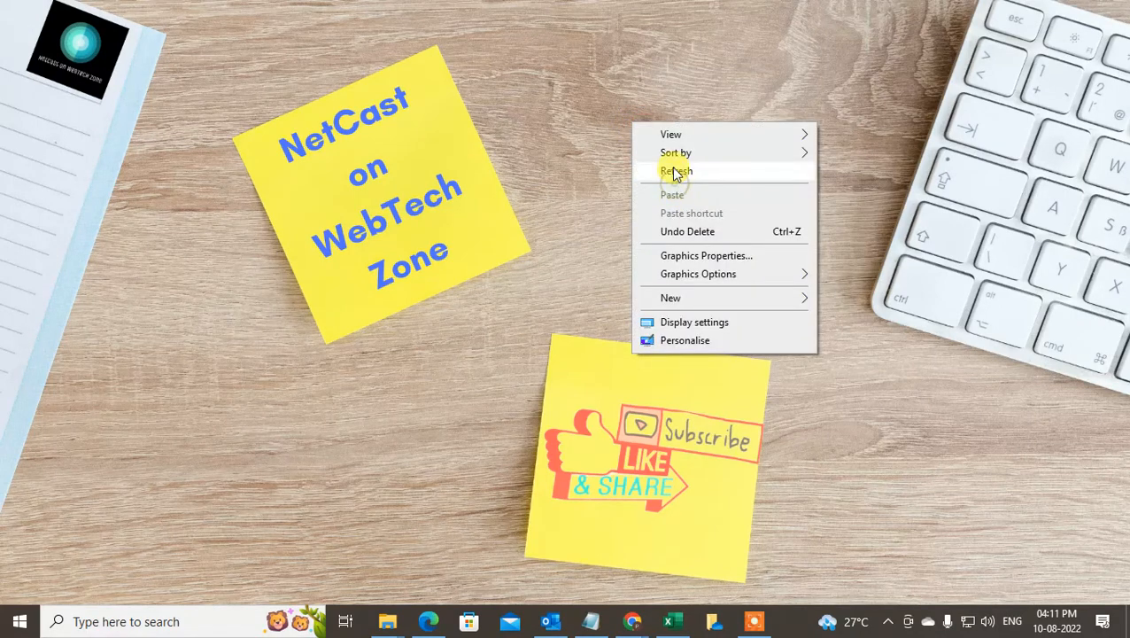
pyautogui.click(677, 170)
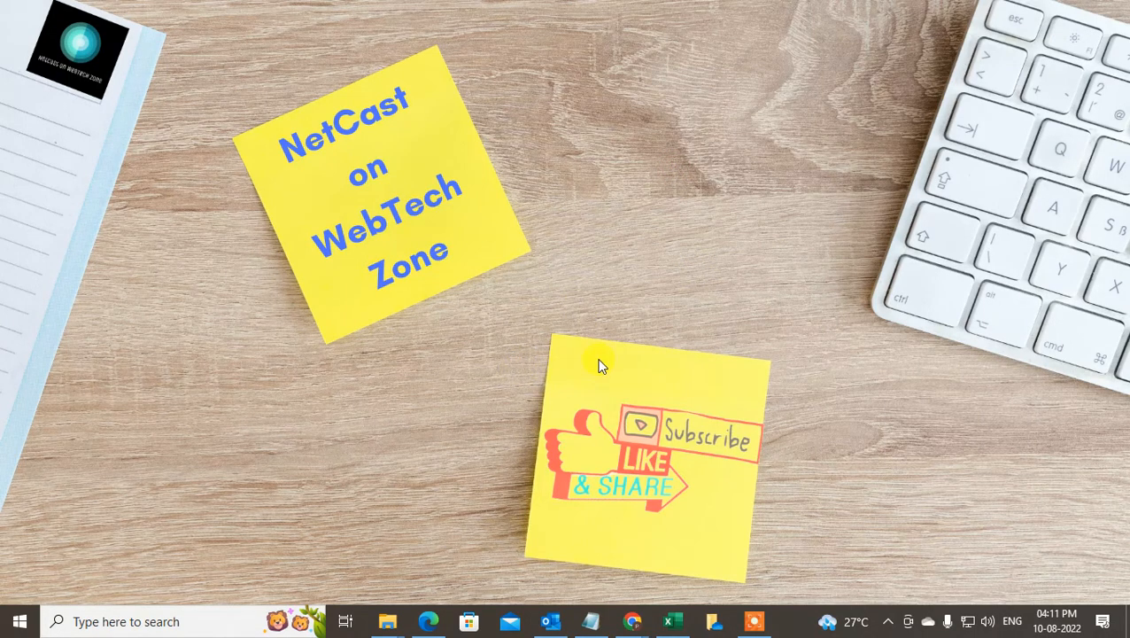
pyautogui.click(428, 620)
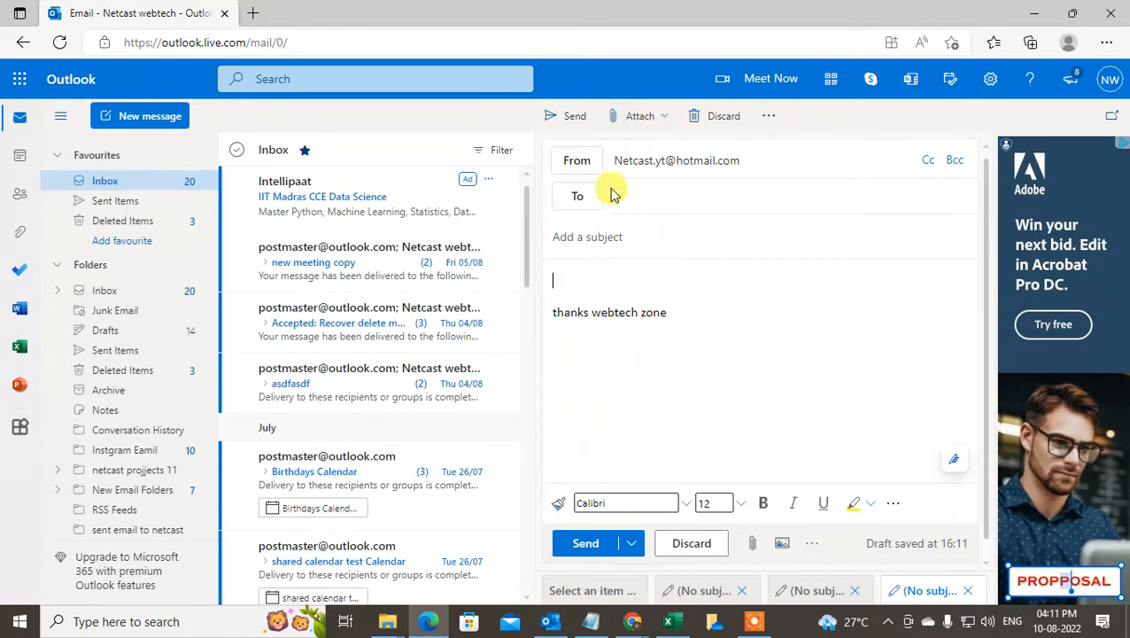
# - Attach Book 3.xlsx from OneDrive cloud locations to the draft as a share link
pyautogui.click(640, 115)
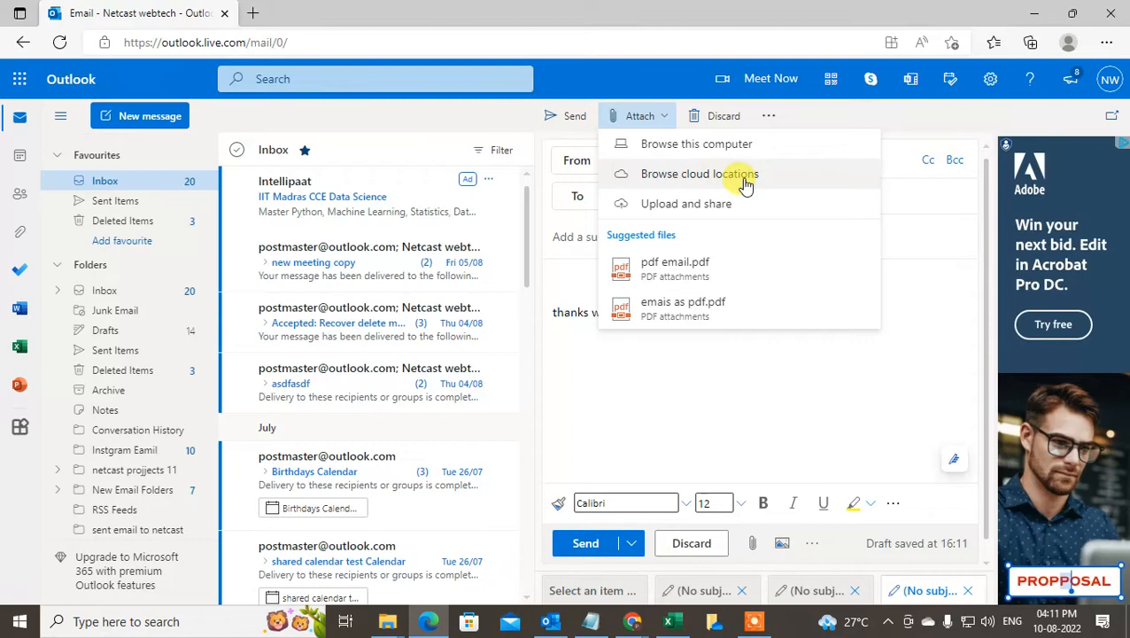
pyautogui.click(698, 174)
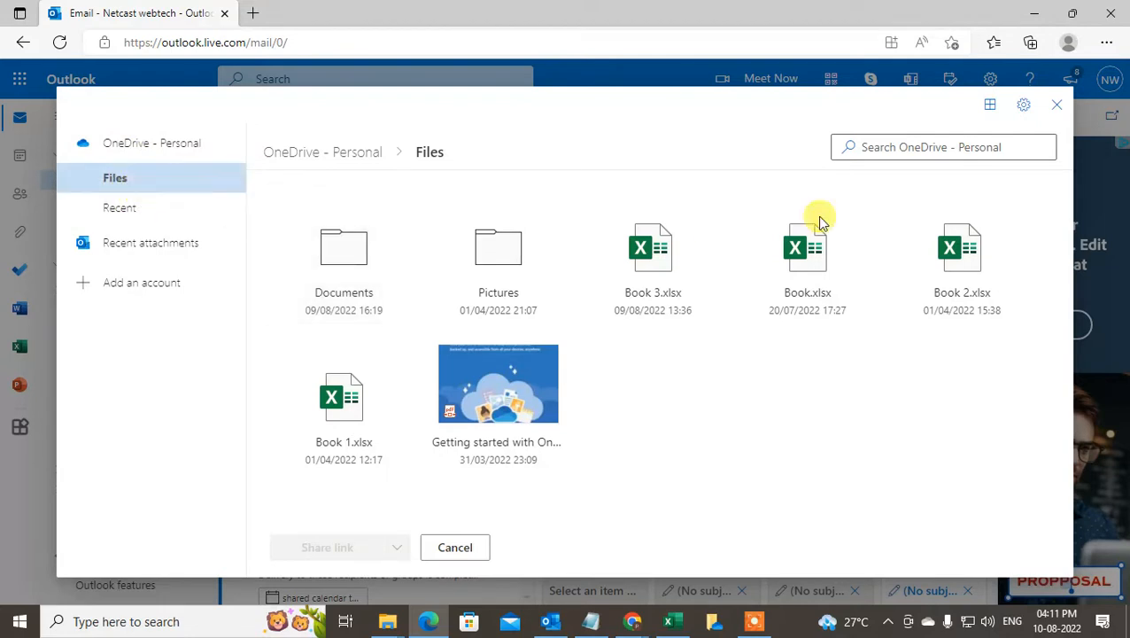
pyautogui.click(942, 145)
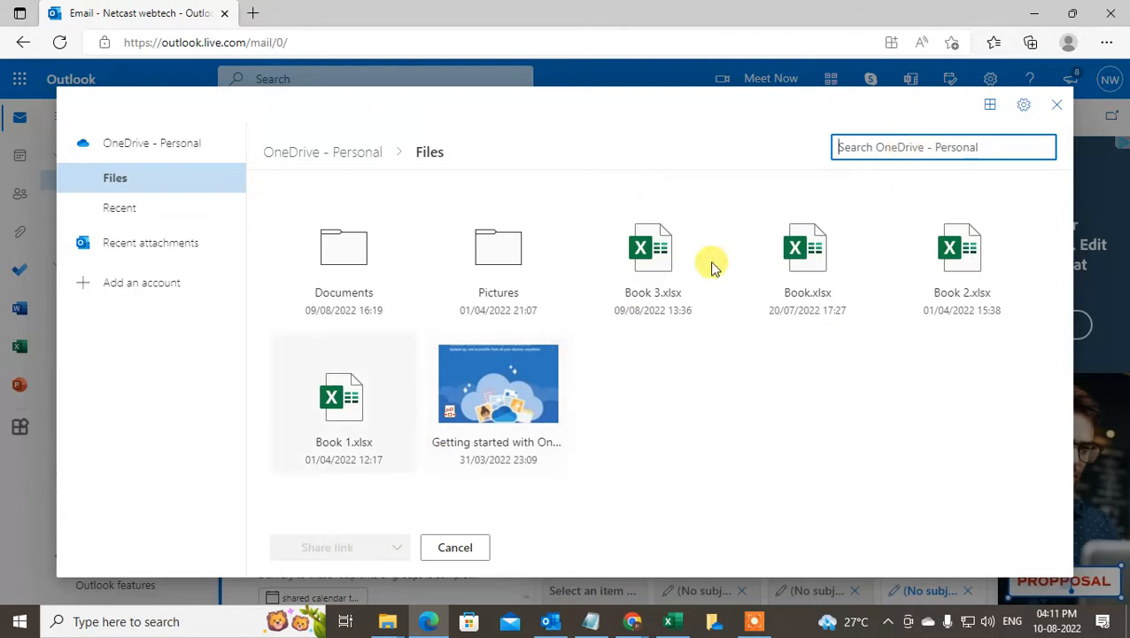
pyautogui.click(652, 252)
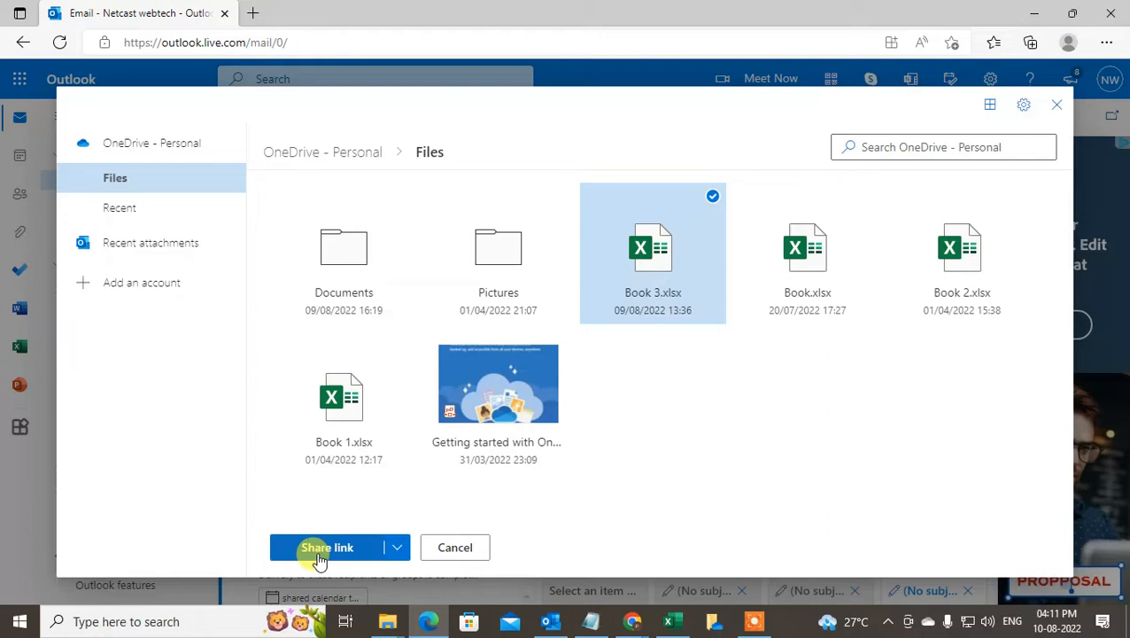
pyautogui.click(397, 545)
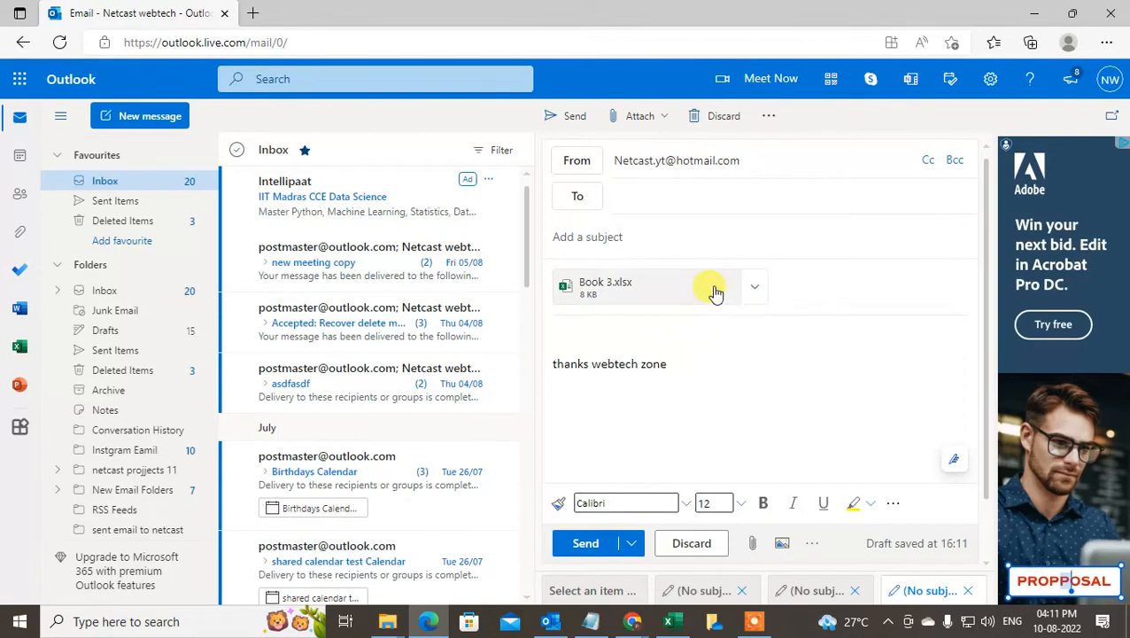
# - Remove the Book 3.xlsx attachment card and re-insert it as an inline share link in the body
pyautogui.click(716, 291)
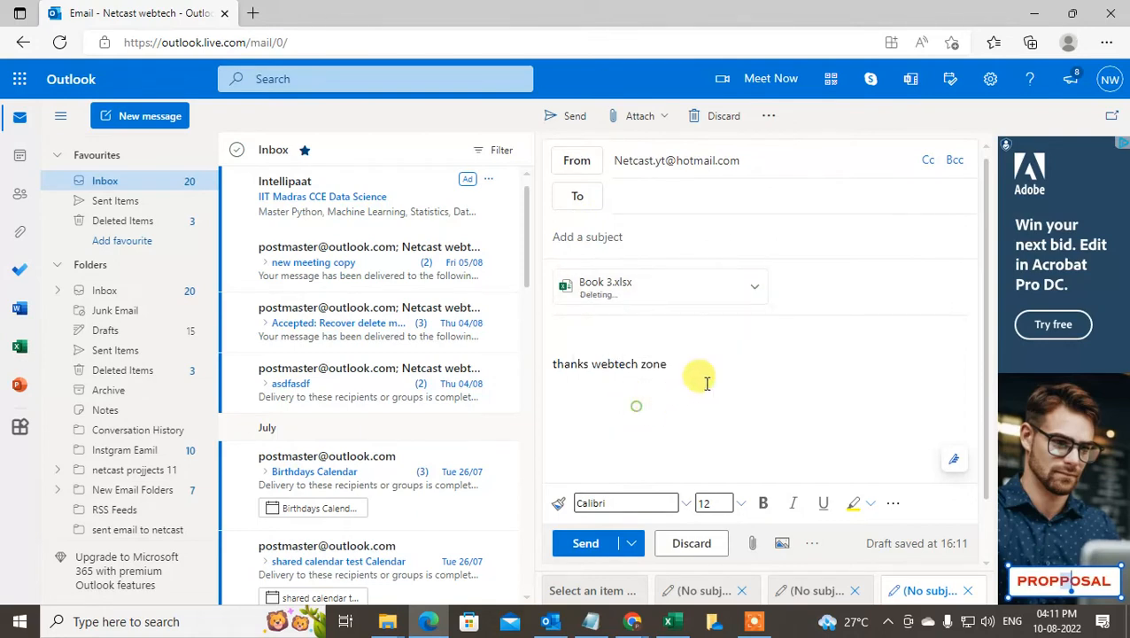
pyautogui.click(640, 115)
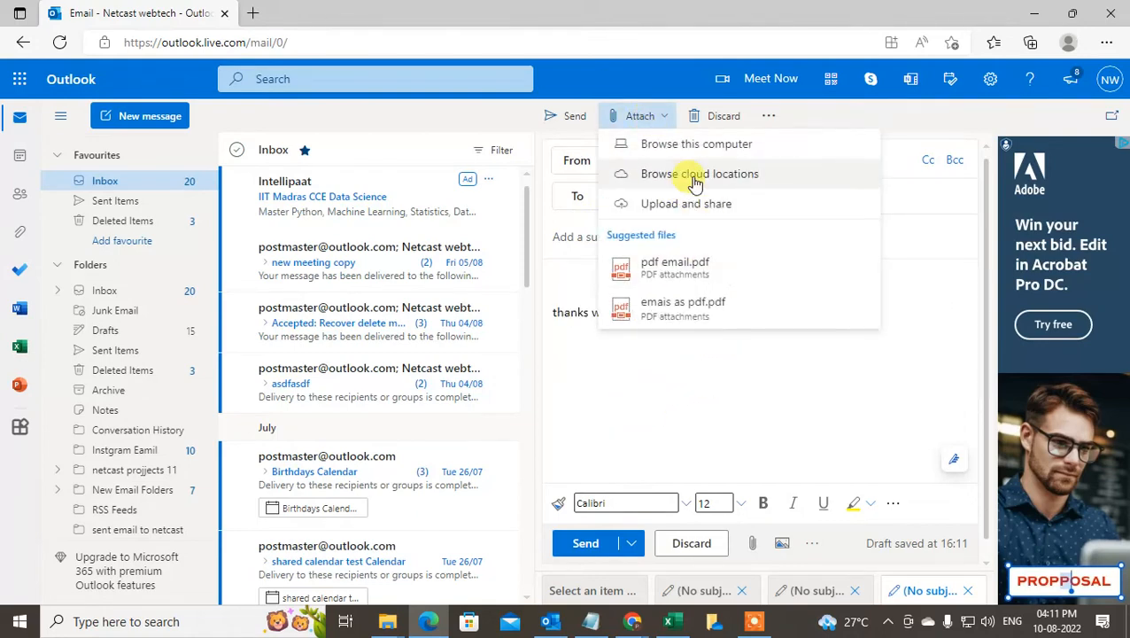
pyautogui.click(698, 173)
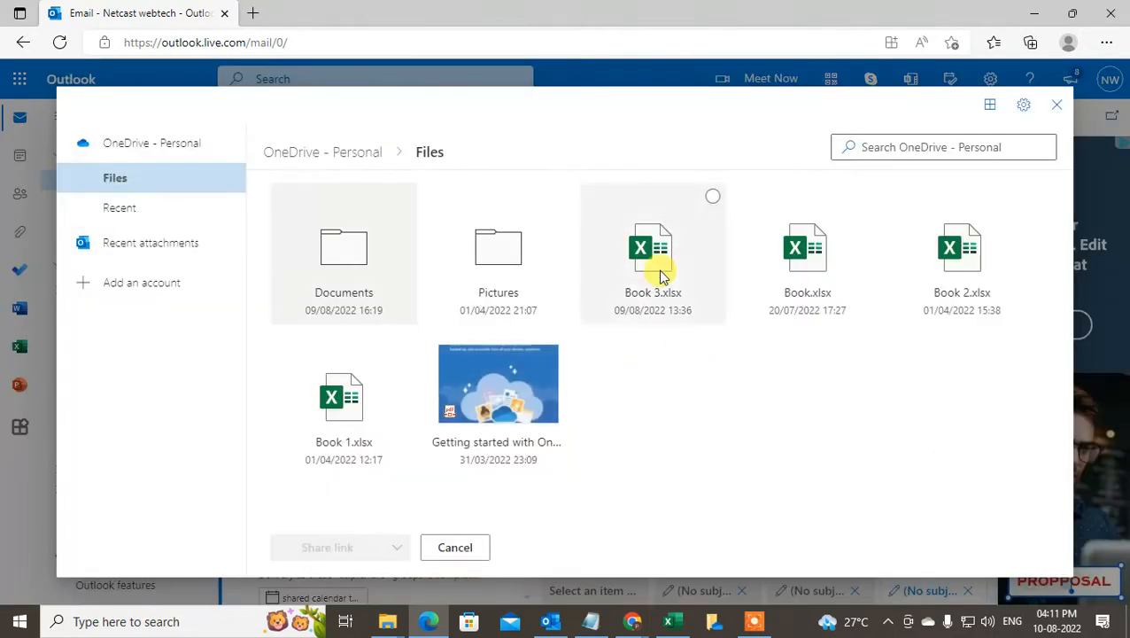
pyautogui.click(652, 251)
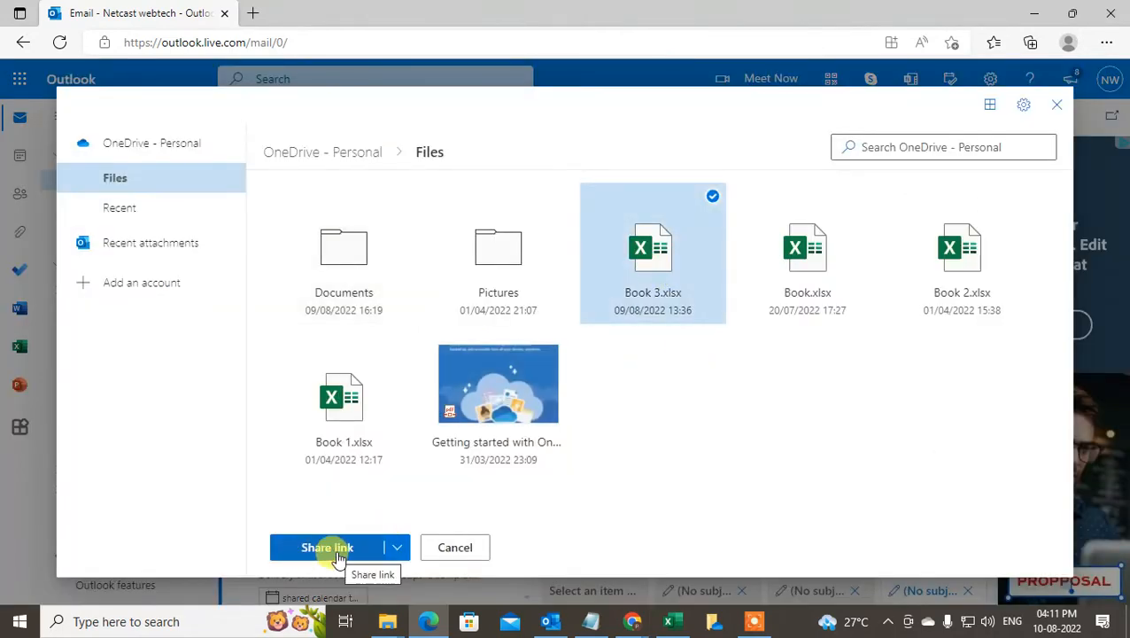
pyautogui.click(326, 545)
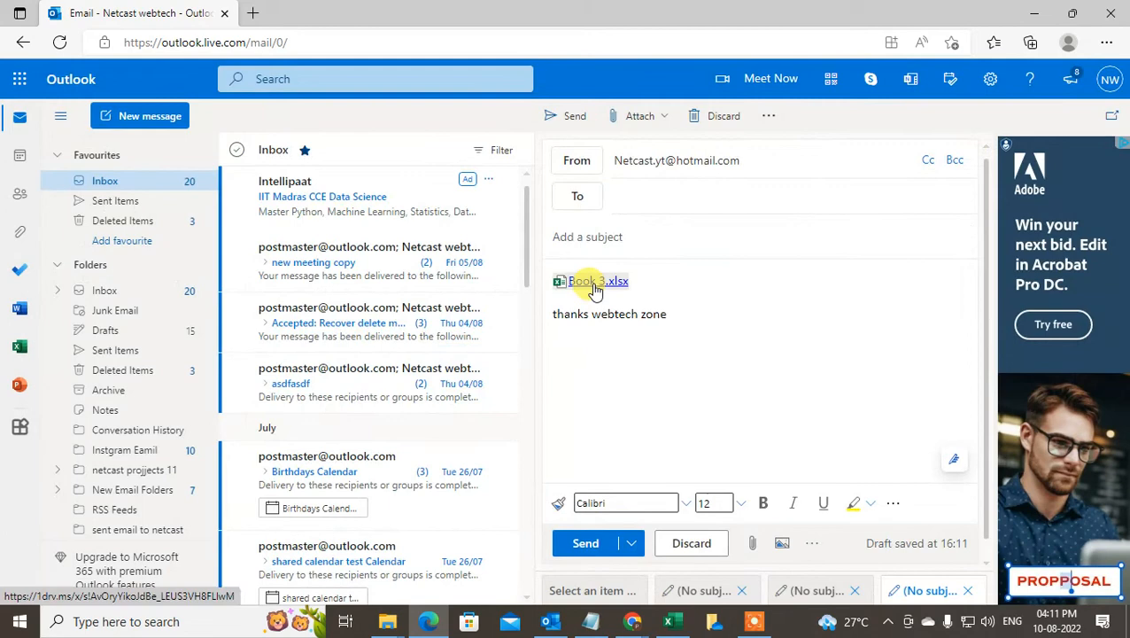
pyautogui.moveTo(592, 280)
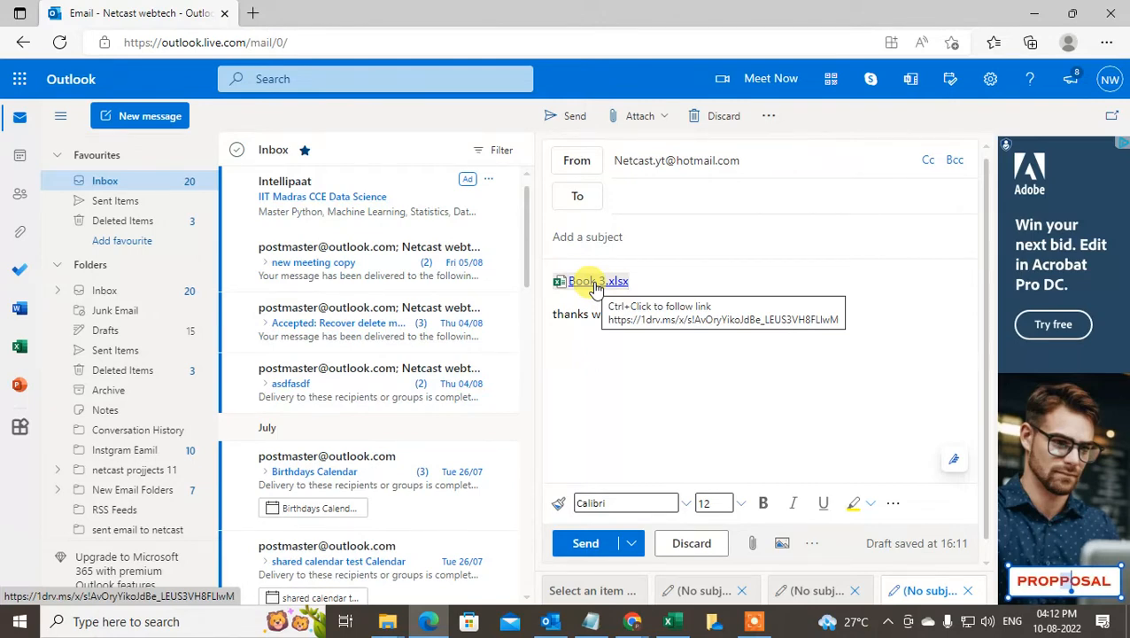
# - Set the Book 3.xlsx link so anyone can only view, with the body reading 'thanks webtech zone'
pyautogui.click(588, 280)
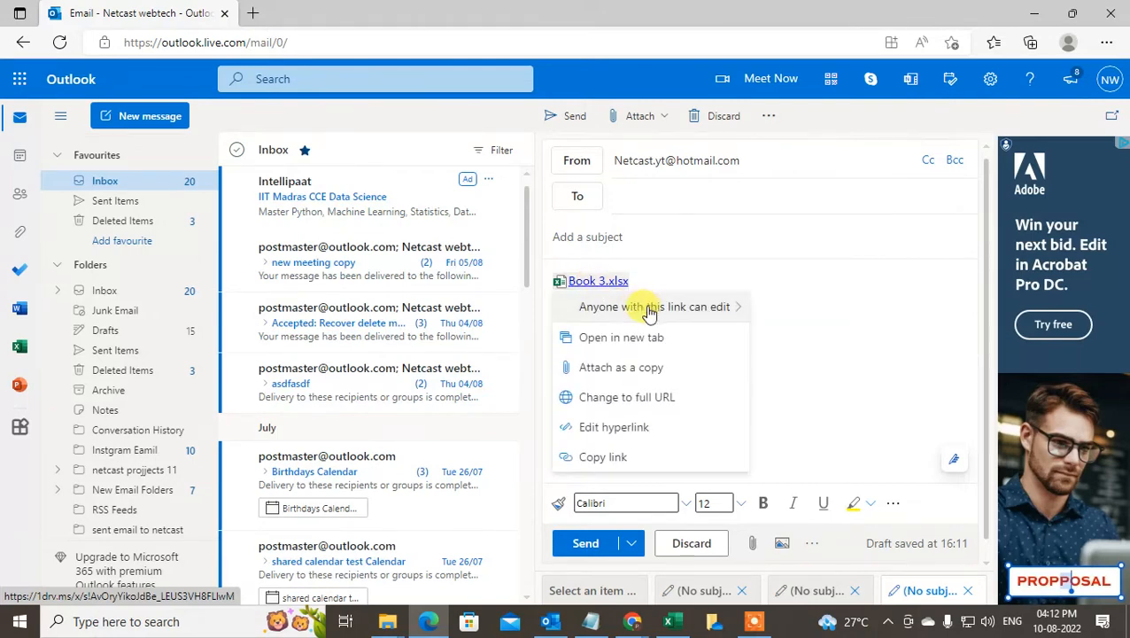
pyautogui.click(656, 306)
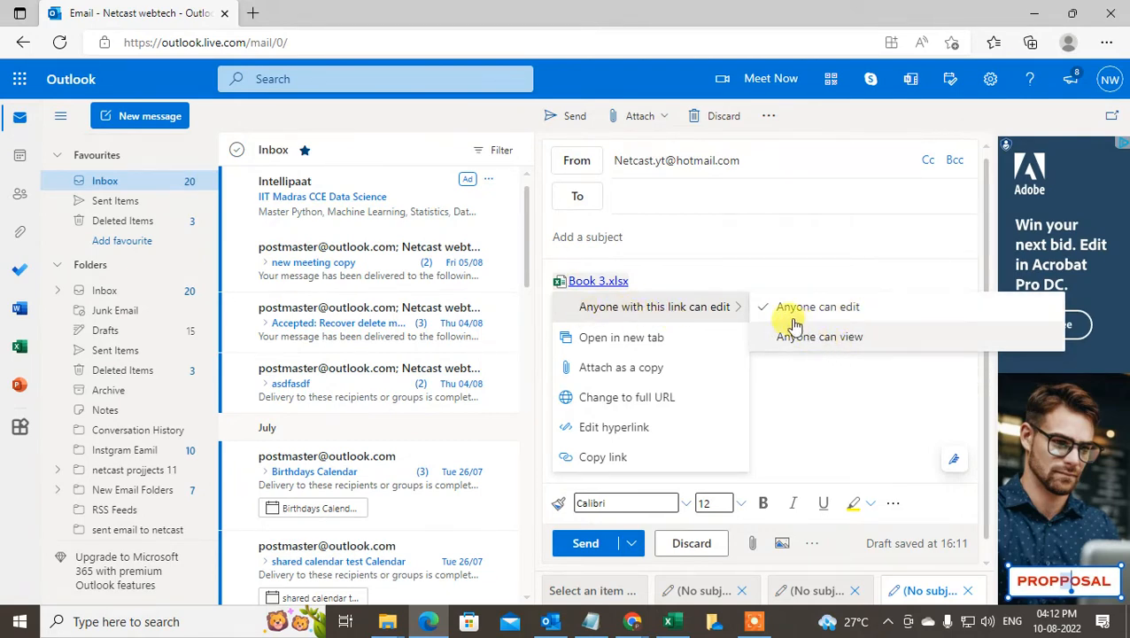
pyautogui.moveTo(818, 306)
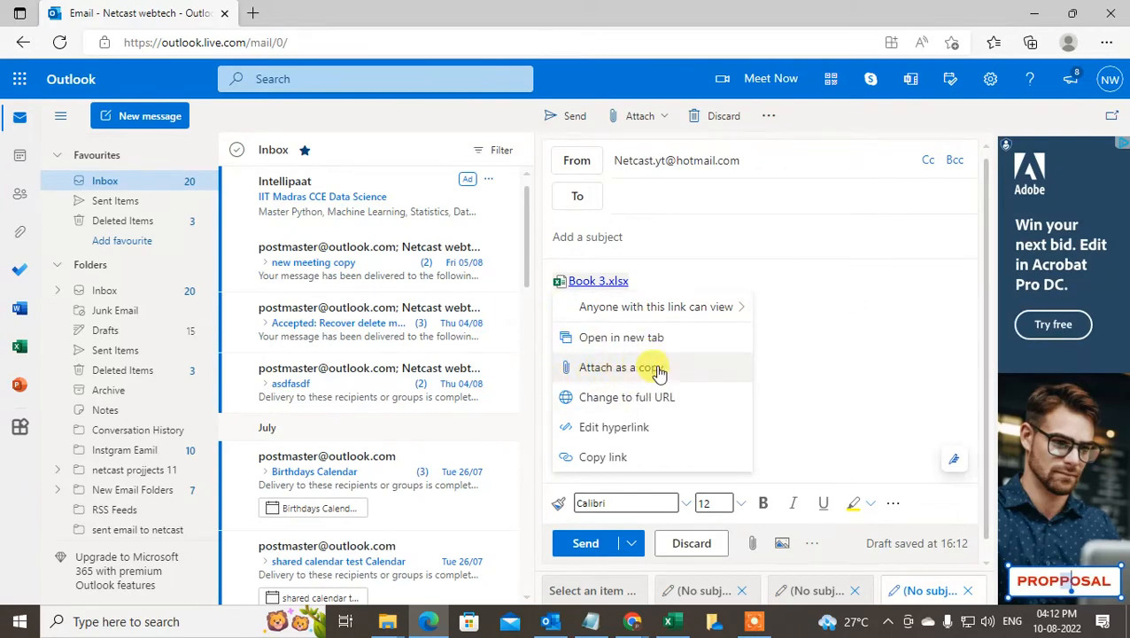
pyautogui.moveTo(656, 397)
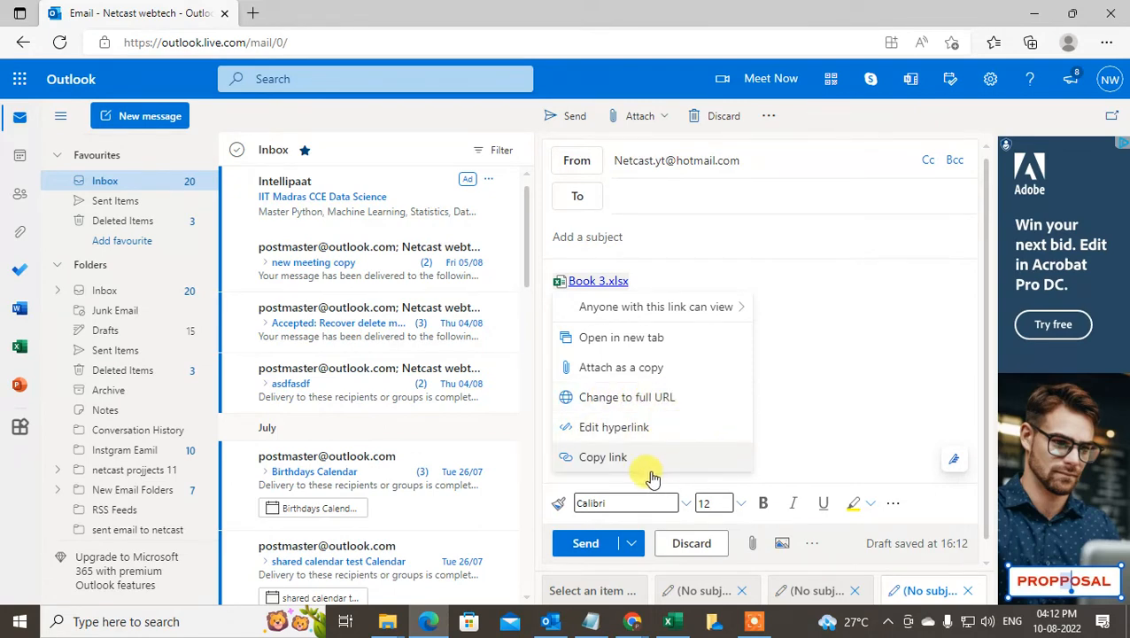
pyautogui.write('thanks webtech zone')
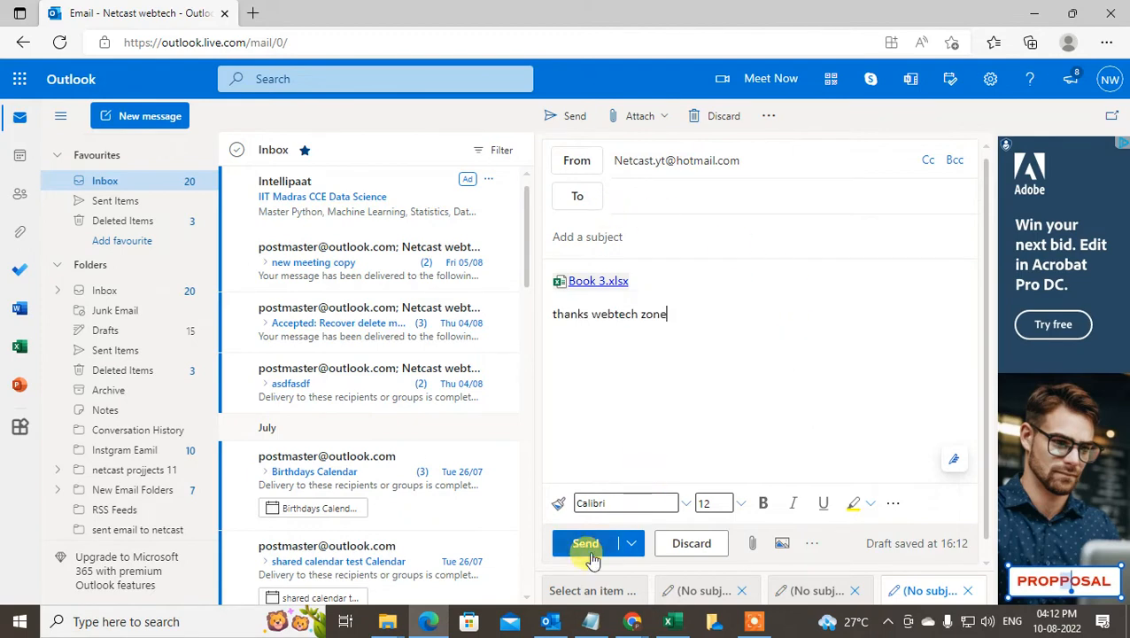
pyautogui.moveTo(507, 600)
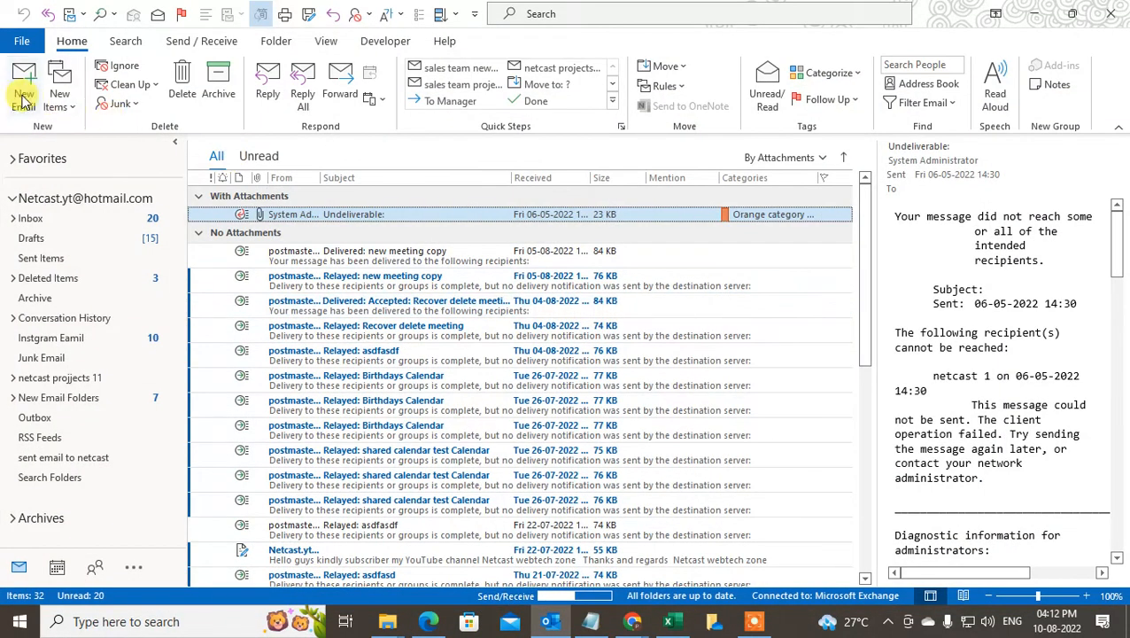
# - Start a new email in desktop Outlook and show its Attach File recent items list
pyautogui.click(25, 85)
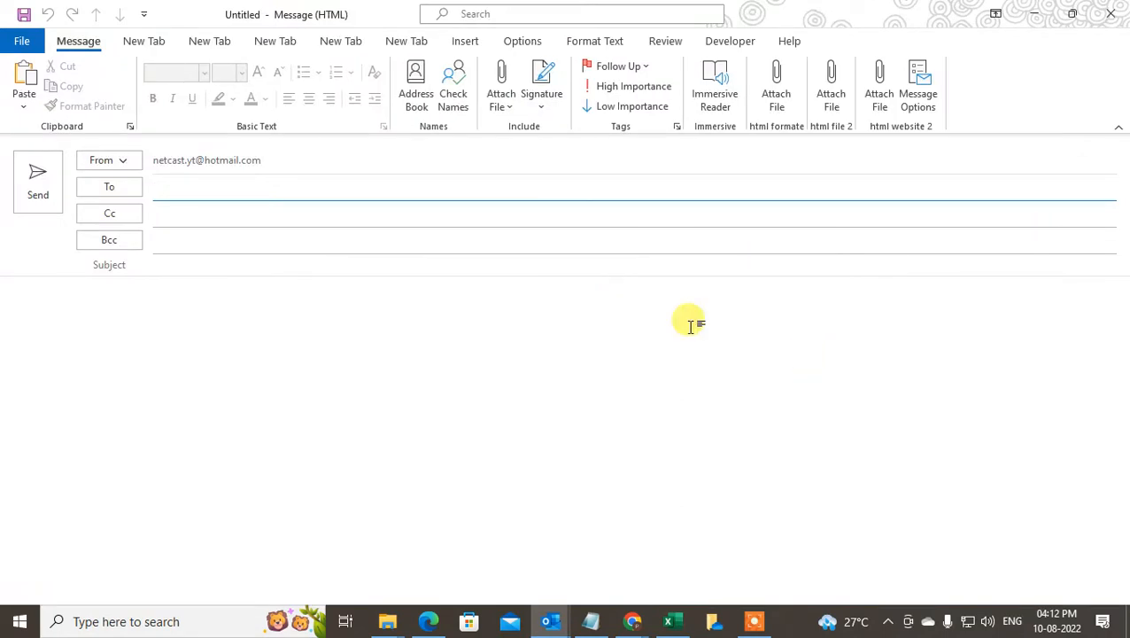
pyautogui.click(500, 86)
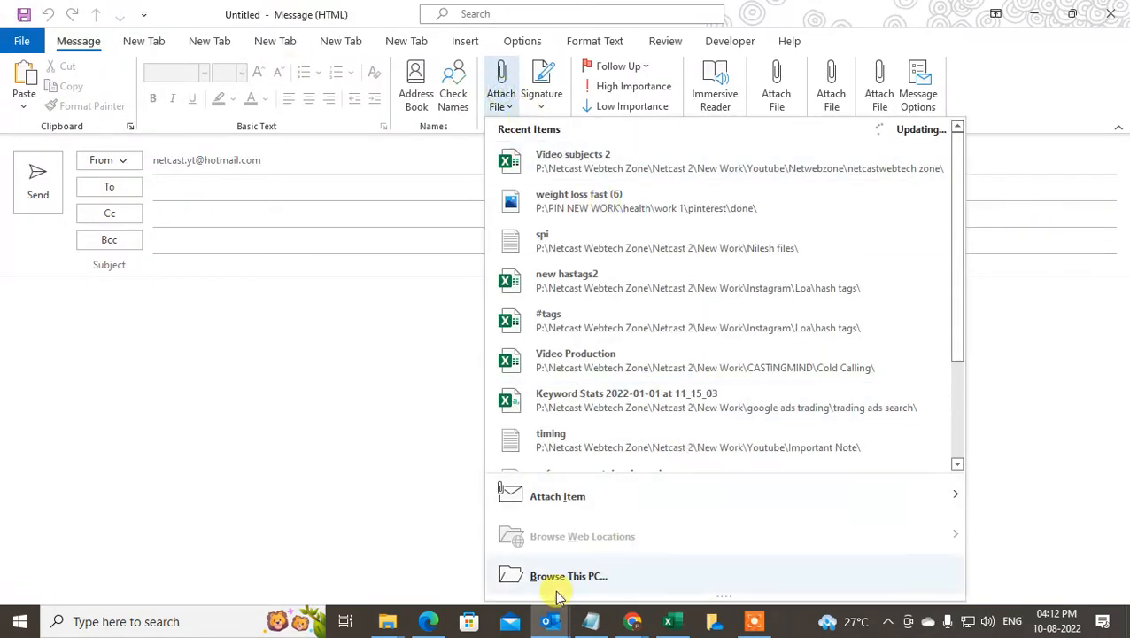
pyautogui.moveTo(602, 535)
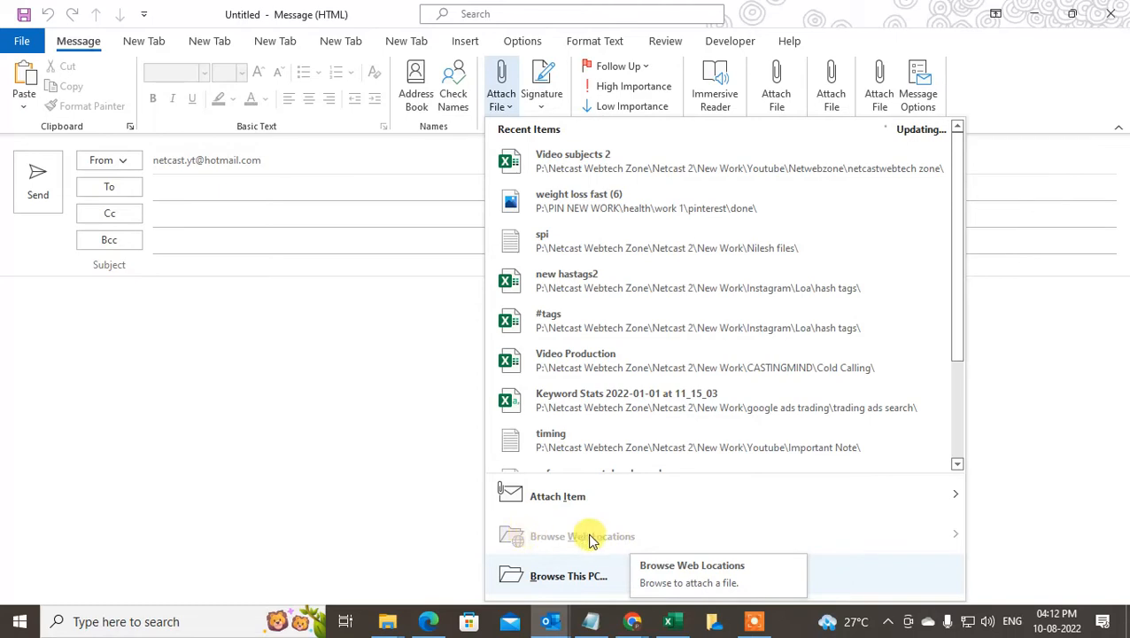
pyautogui.moveTo(632, 560)
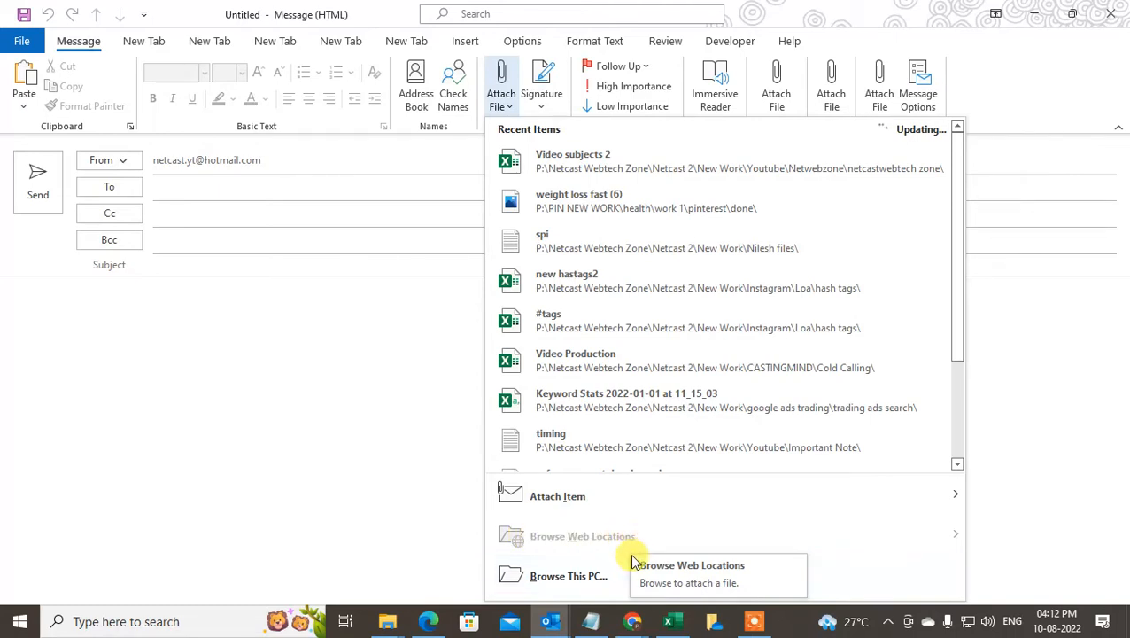
pyautogui.moveTo(588, 560)
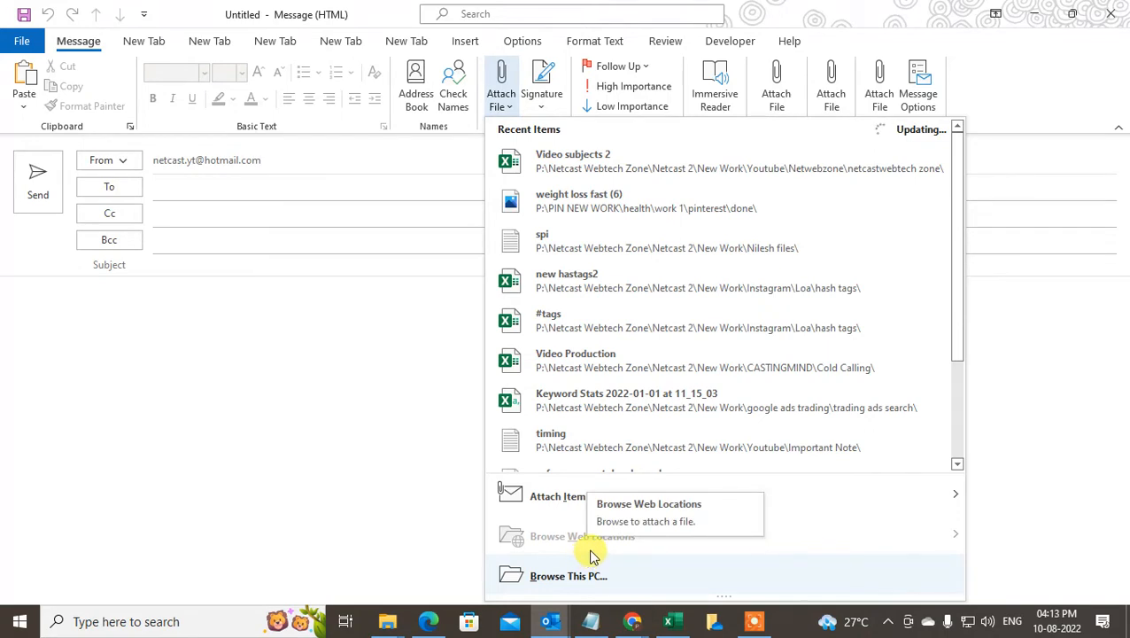
pyautogui.moveTo(645, 470)
pyautogui.write('ou')
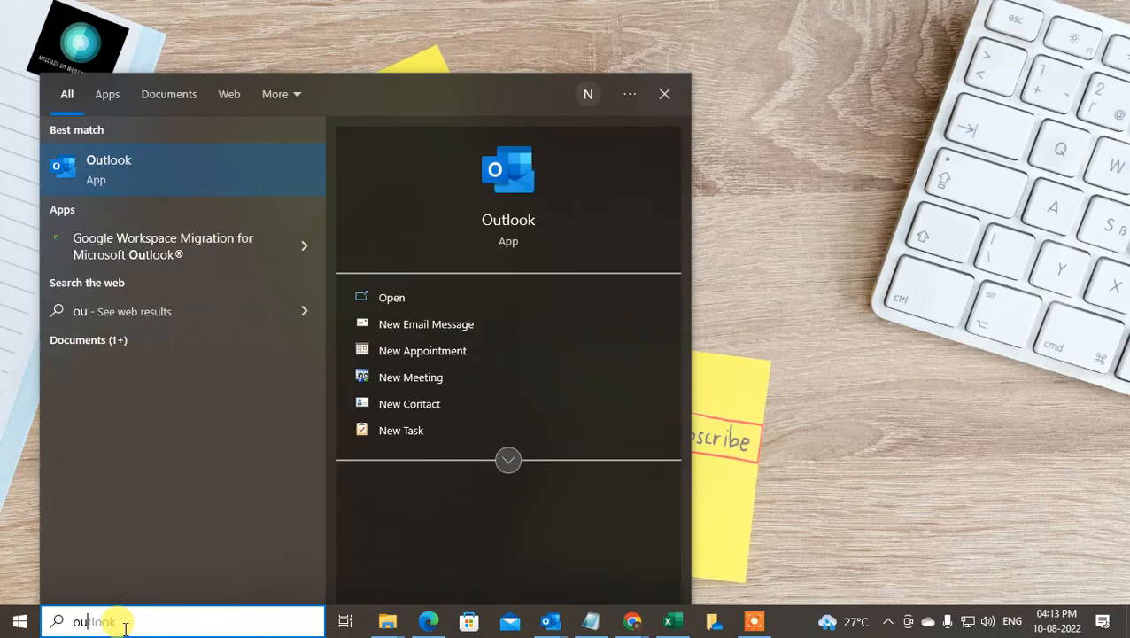
# - Search 'onedrive' in Start and open the OneDrive Personal folder in File Explorer
pyautogui.write('onedrive')
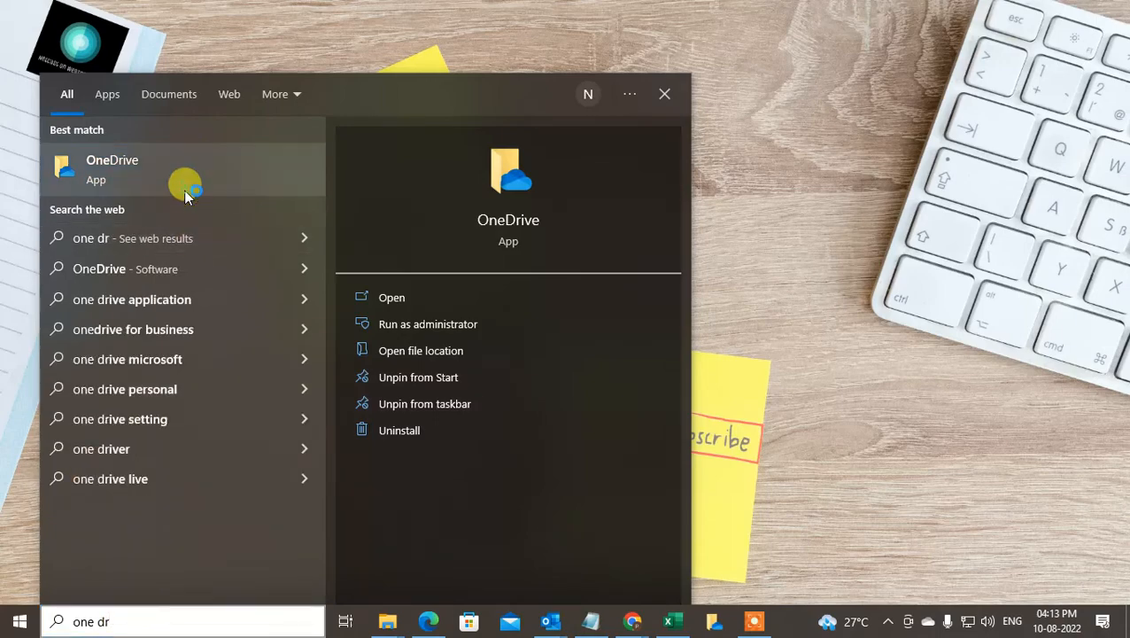
pyautogui.click(391, 298)
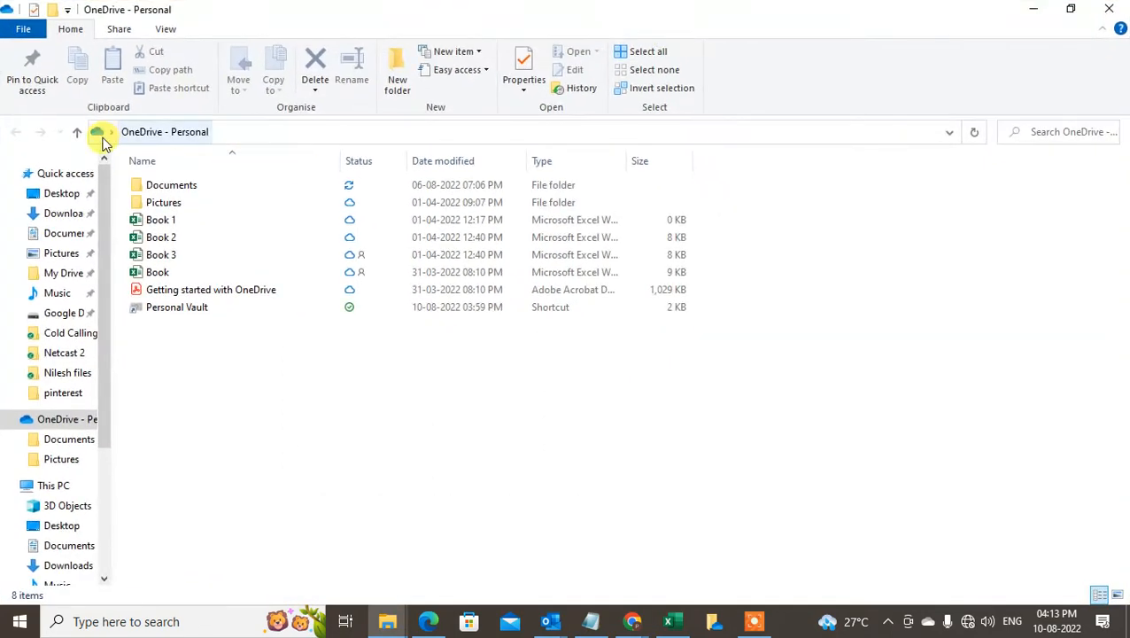
# - Share the Book spreadsheet from OneDrive, retrying the connection to reach the Send link panel
pyautogui.click(158, 273)
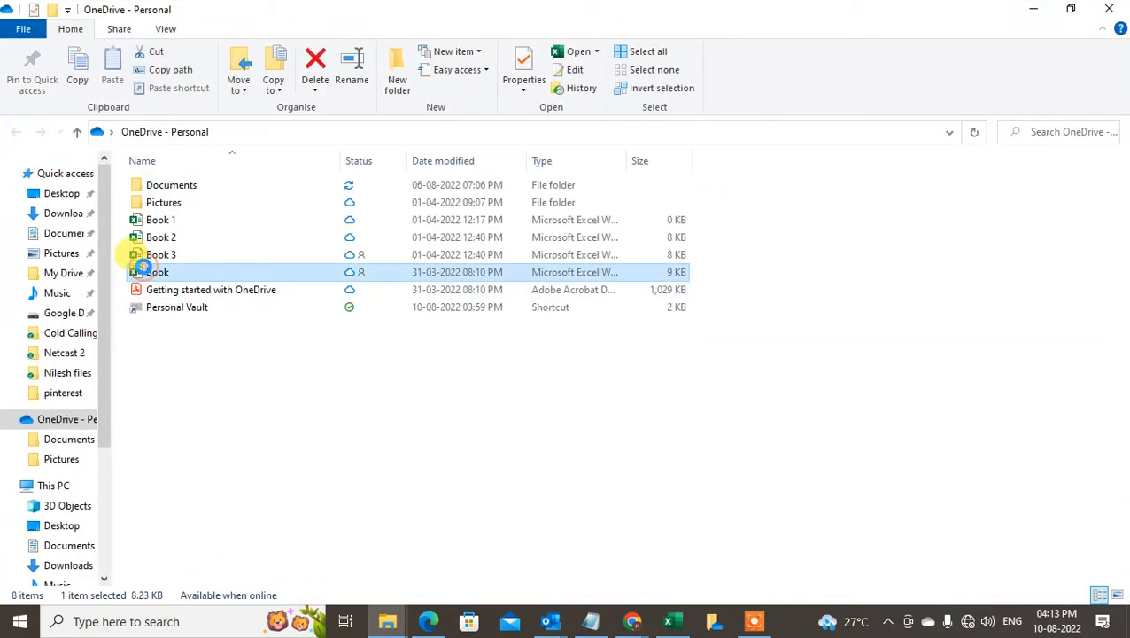
pyautogui.rightClick(156, 273)
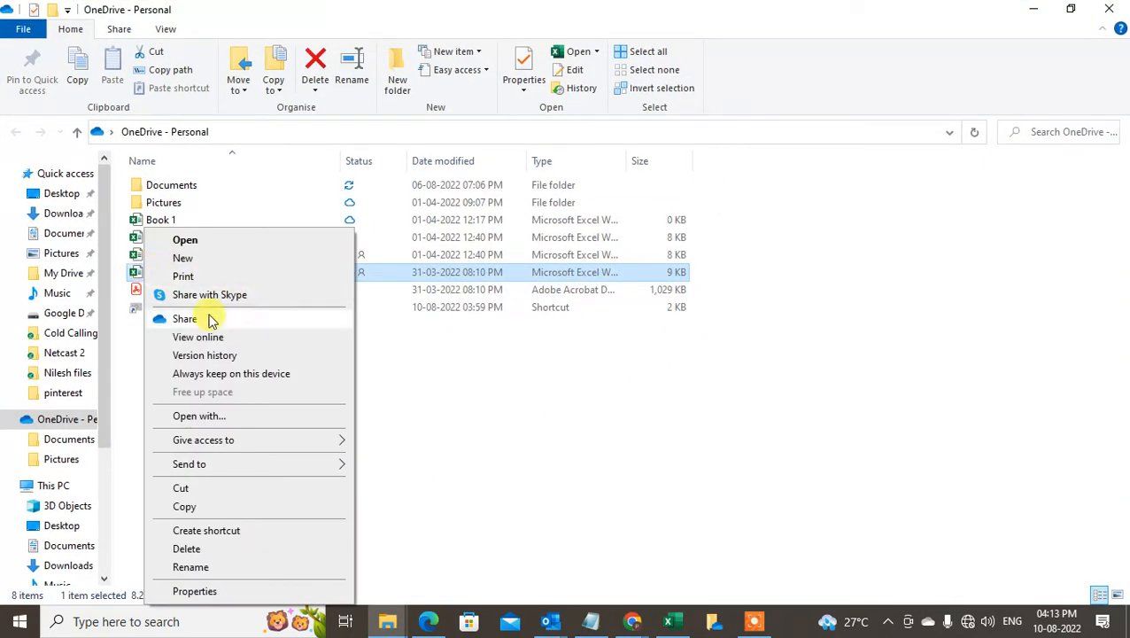
pyautogui.click(184, 319)
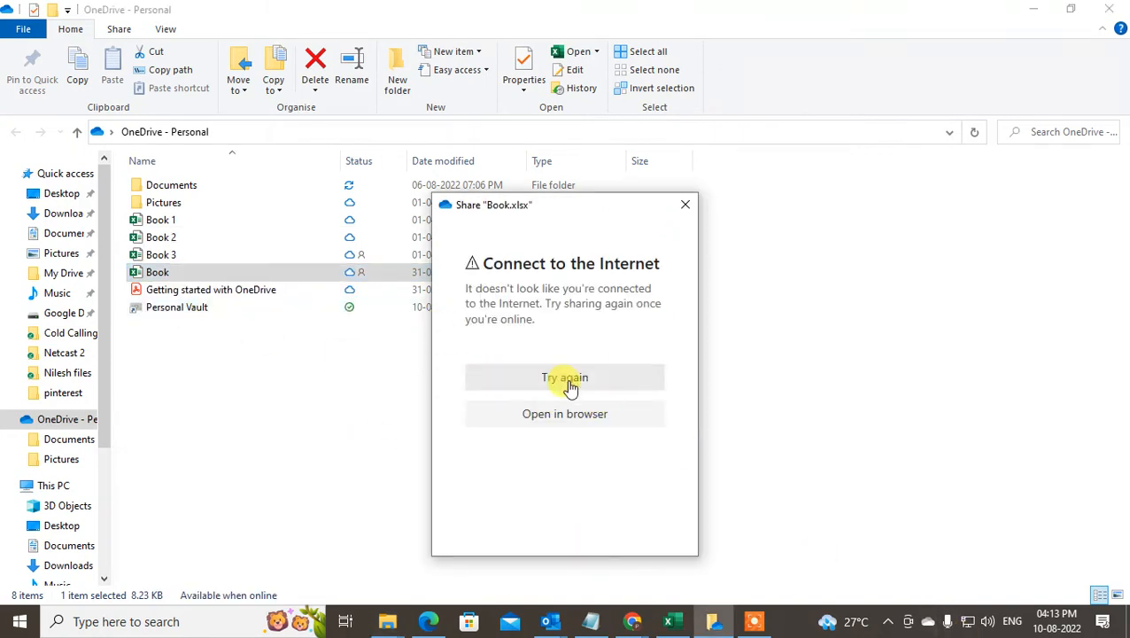
pyautogui.click(564, 377)
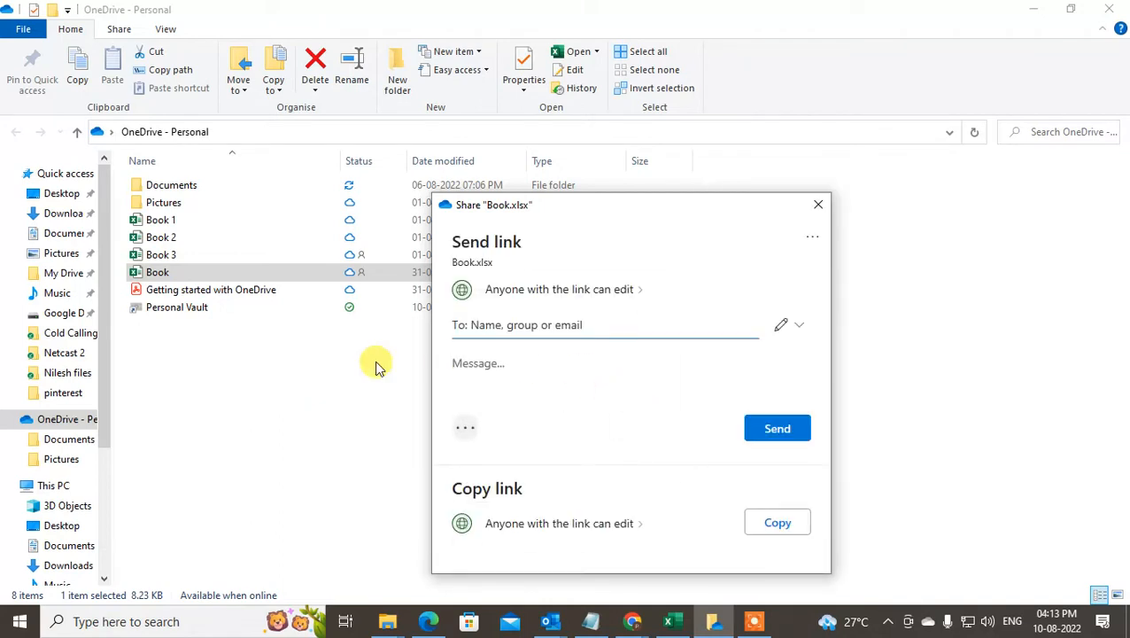
# - Keep Allow editing on in link settings, apply, and copy the Book.xlsx share link
pyautogui.click(560, 289)
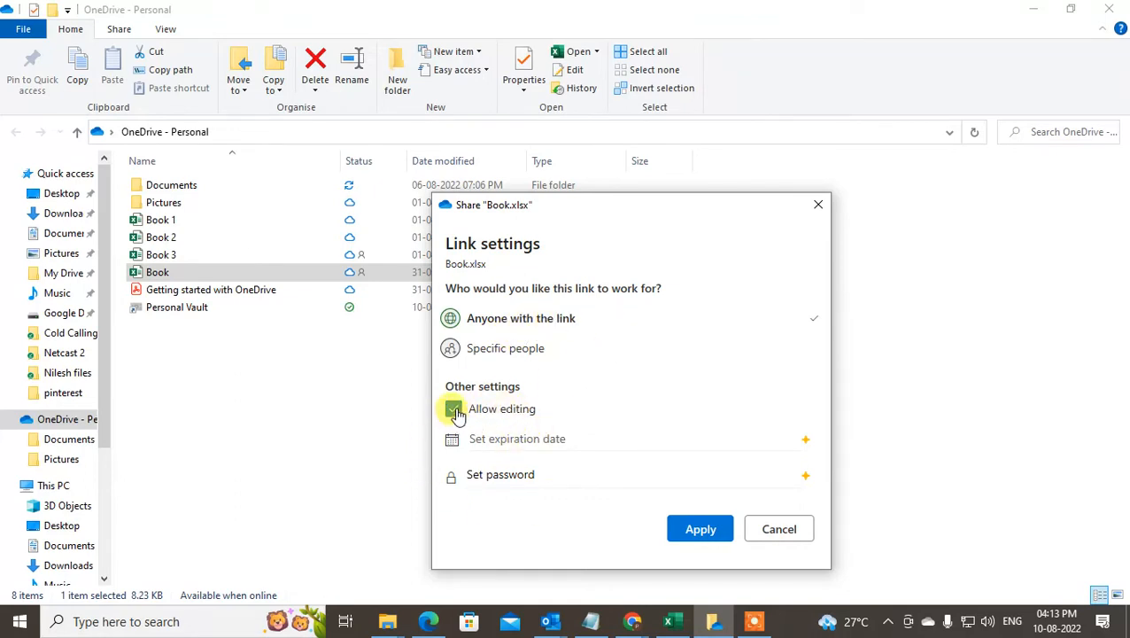
pyautogui.click(454, 407)
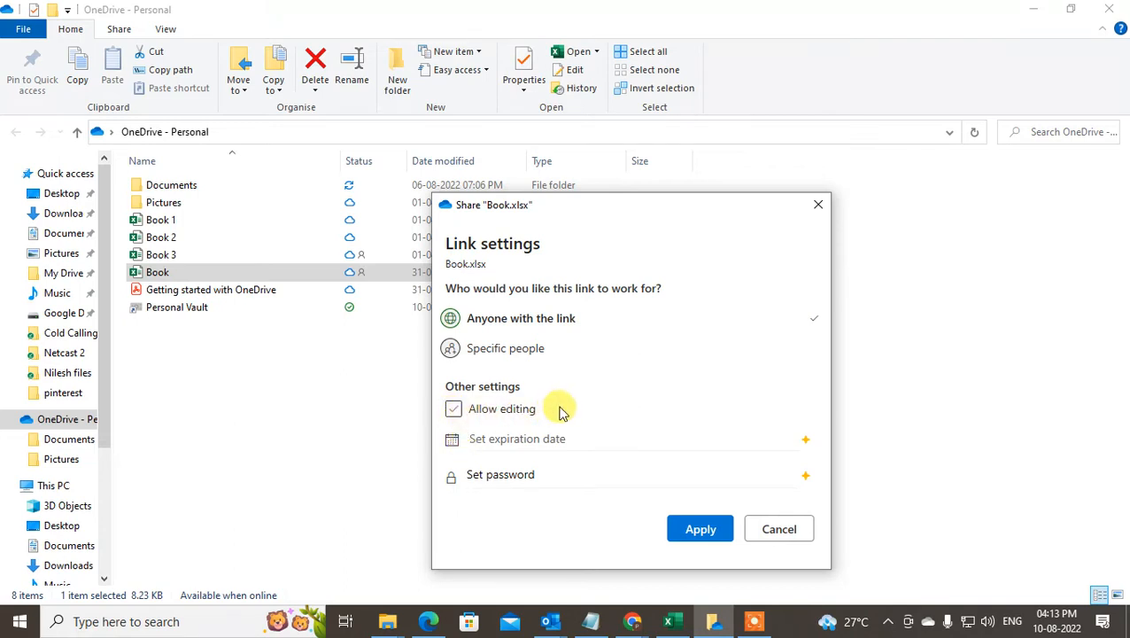
pyautogui.click(454, 407)
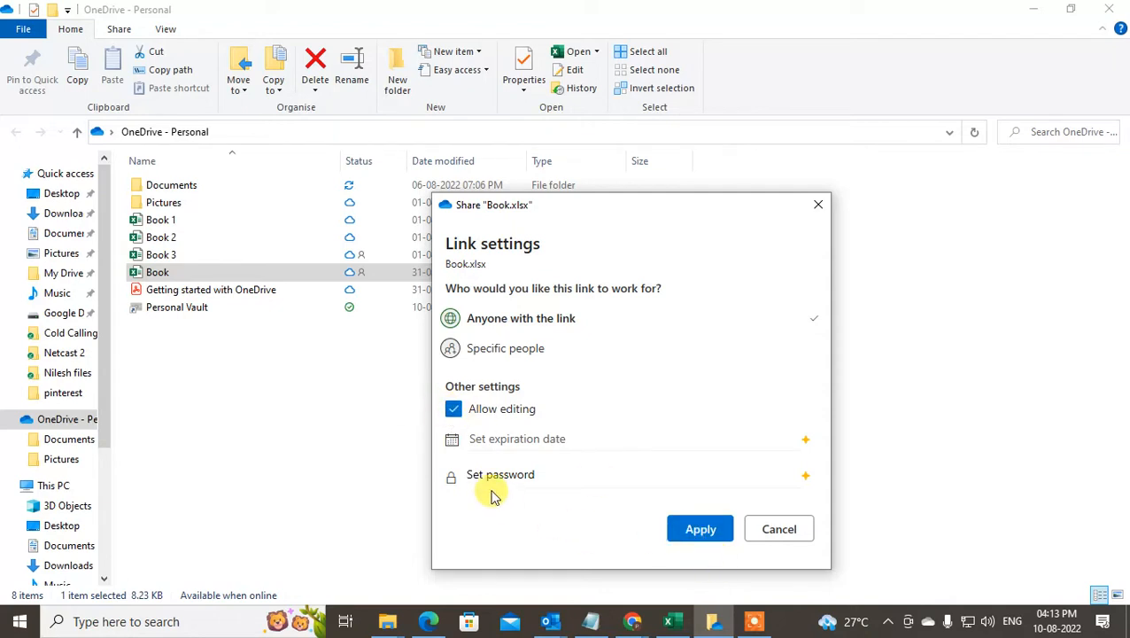
pyautogui.moveTo(663, 450)
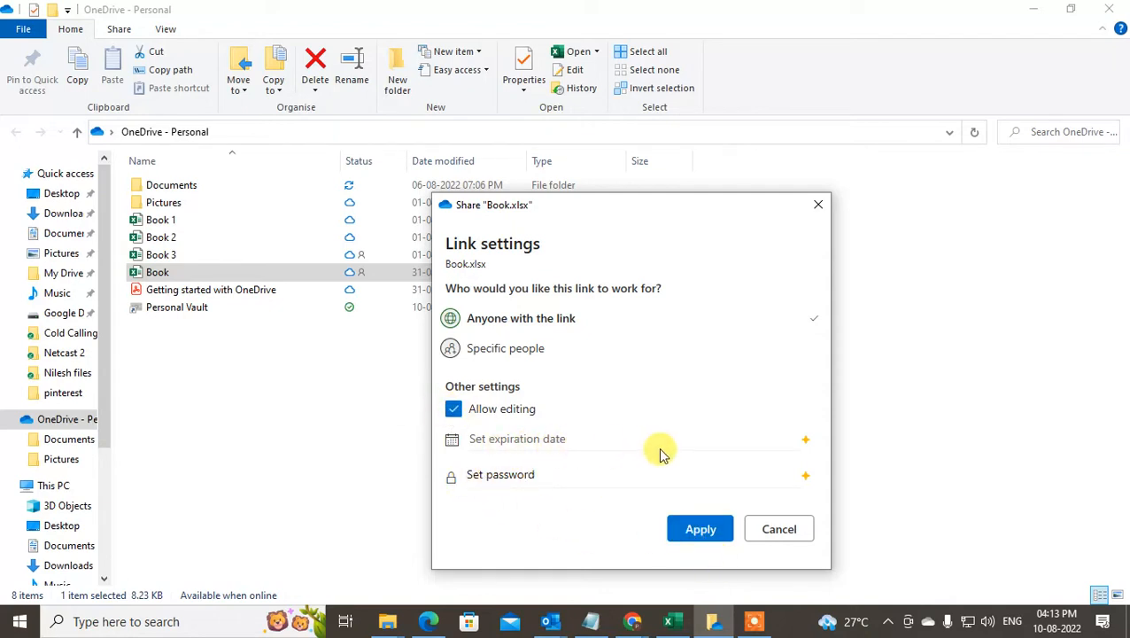
pyautogui.click(701, 528)
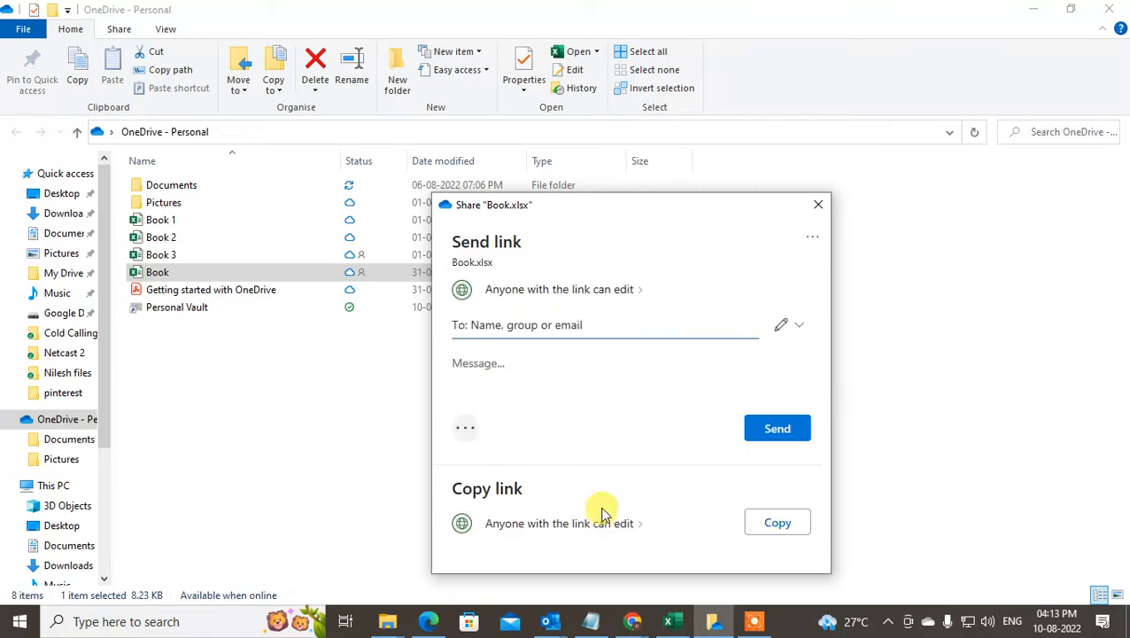
pyautogui.click(776, 521)
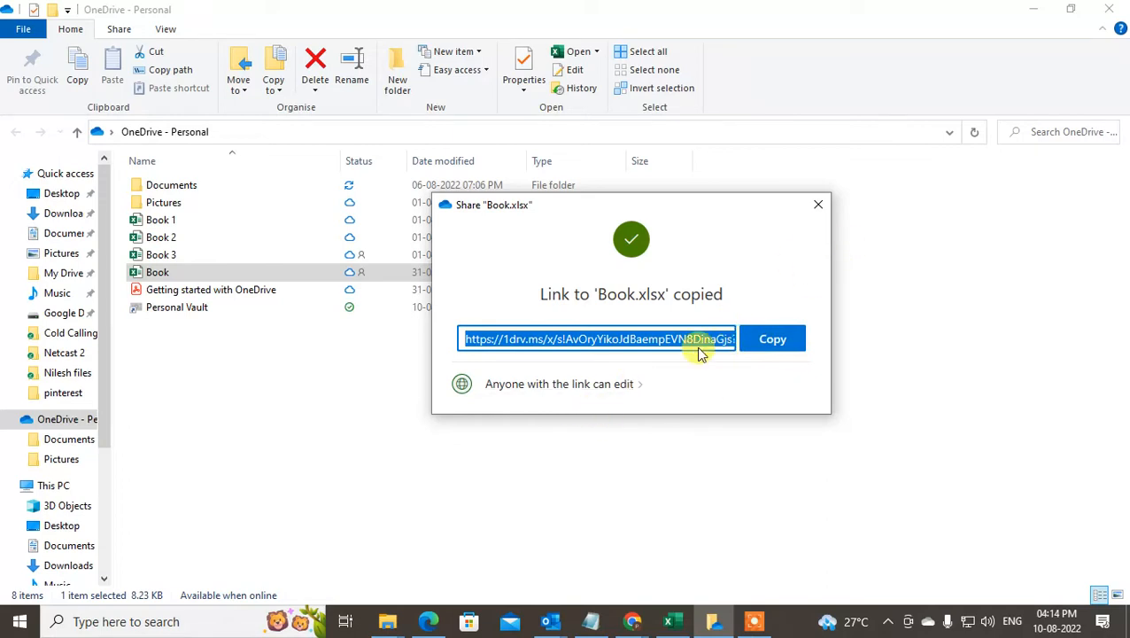
pyautogui.click(560, 383)
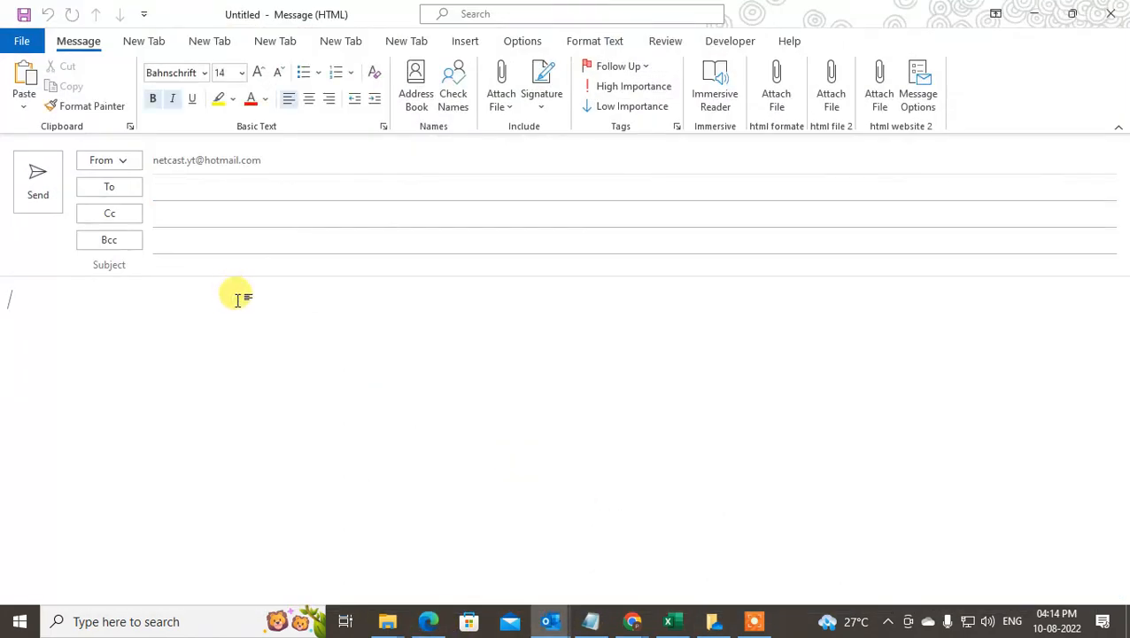
# - Paste the copied Book.xlsx OneDrive link into the new Outlook message body
pyautogui.press('ctrl+v')
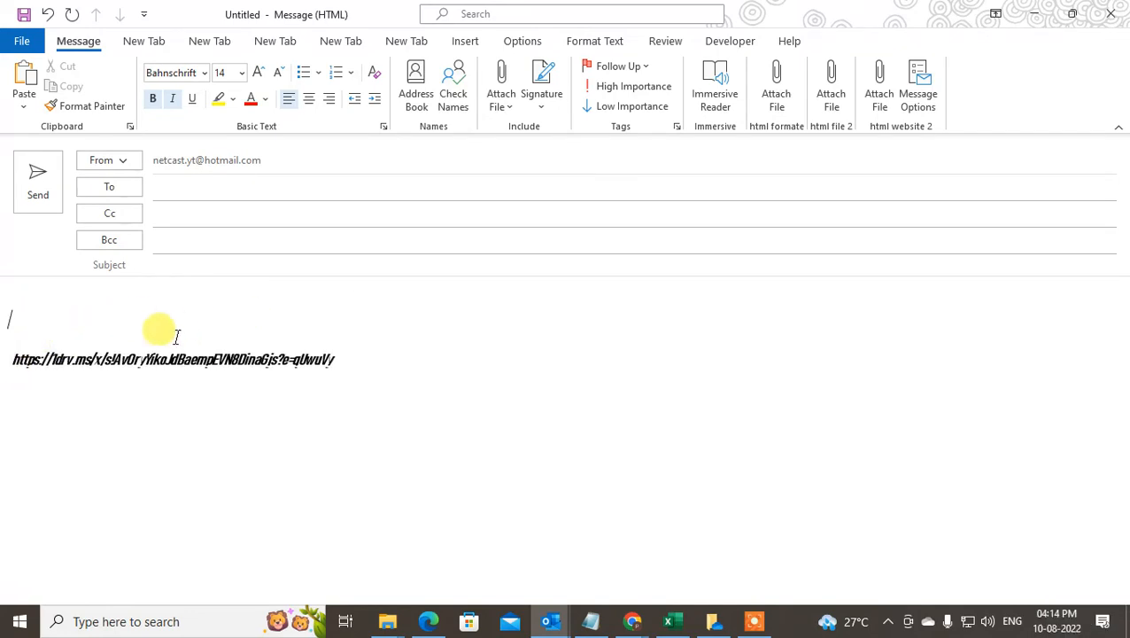
pyautogui.click(499, 85)
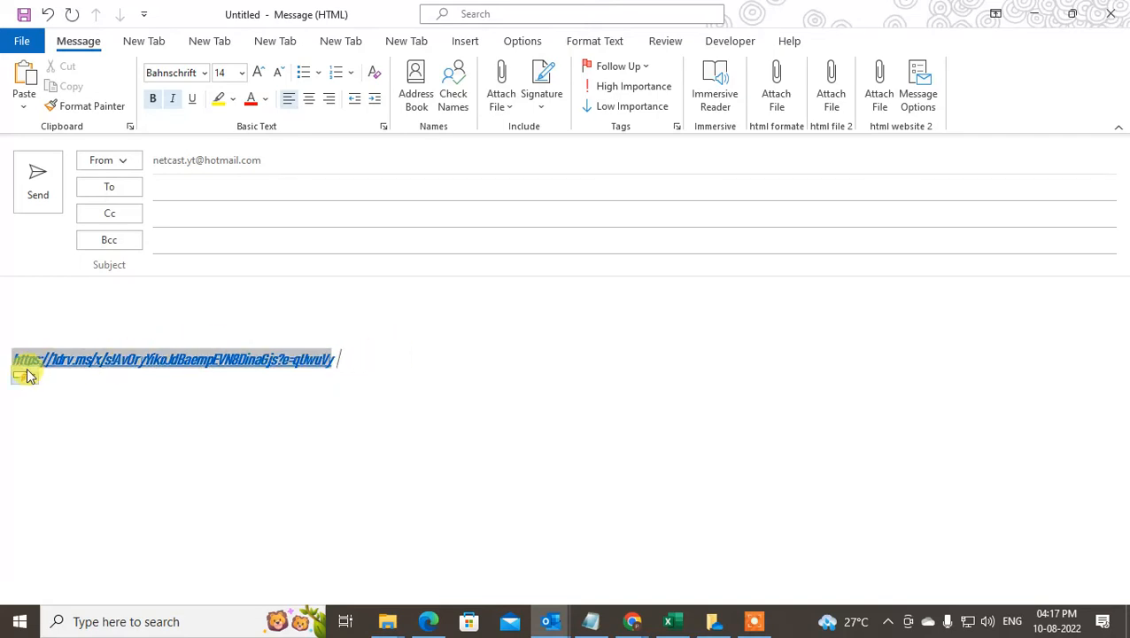
# - Add 'click here to view documents' in Arial on a new line below the pasted link
pyautogui.click(415, 365)
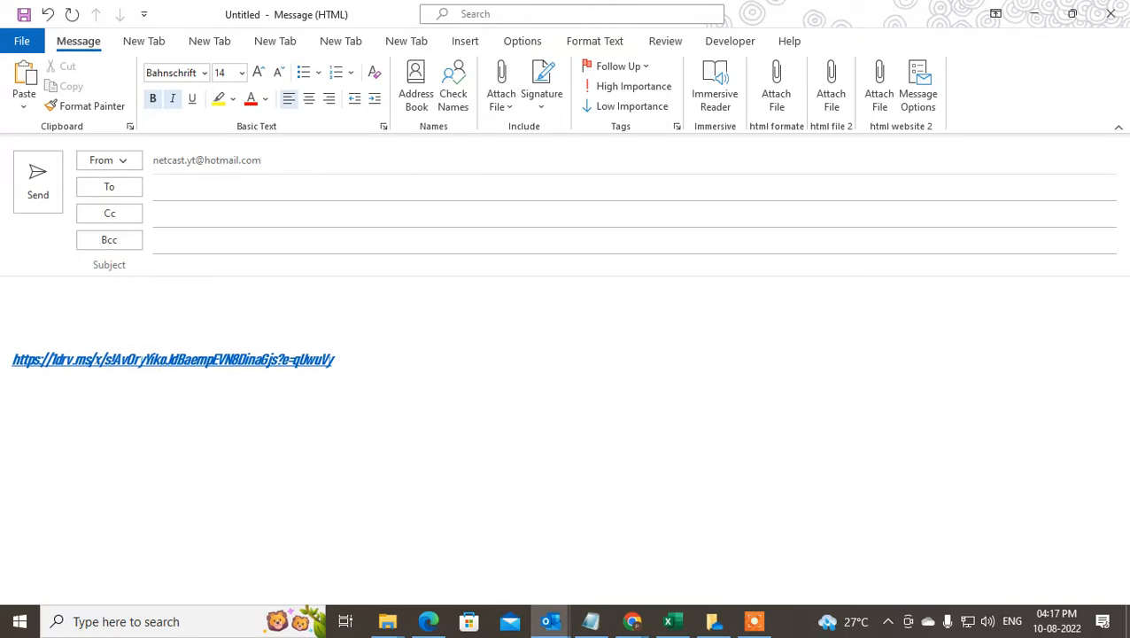
pyautogui.write('cu')
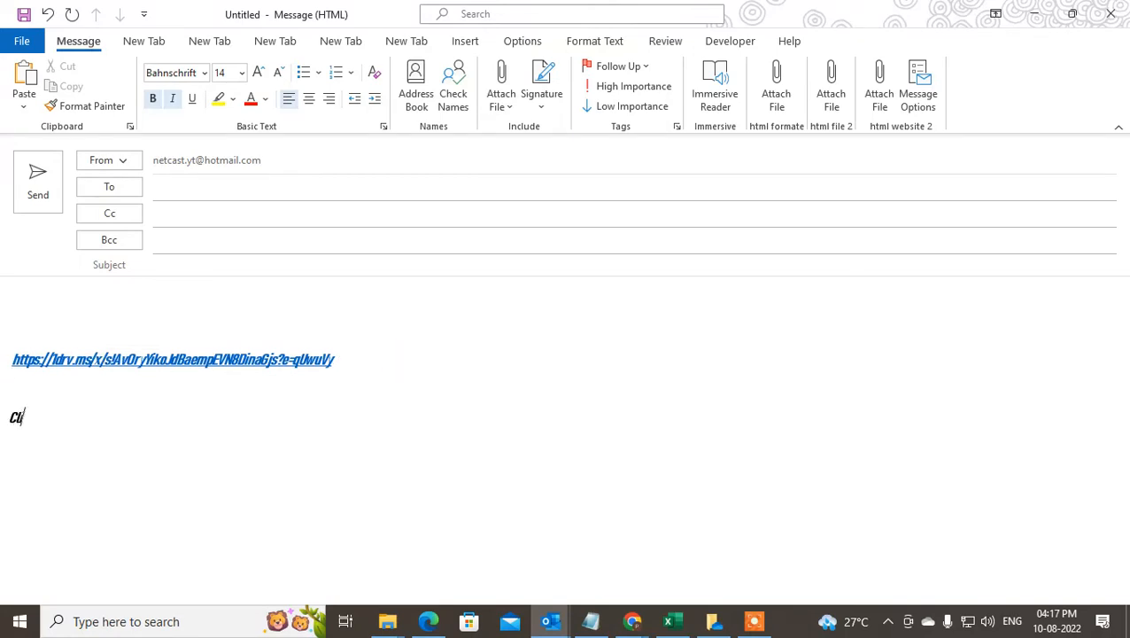
pyautogui.write('clik')
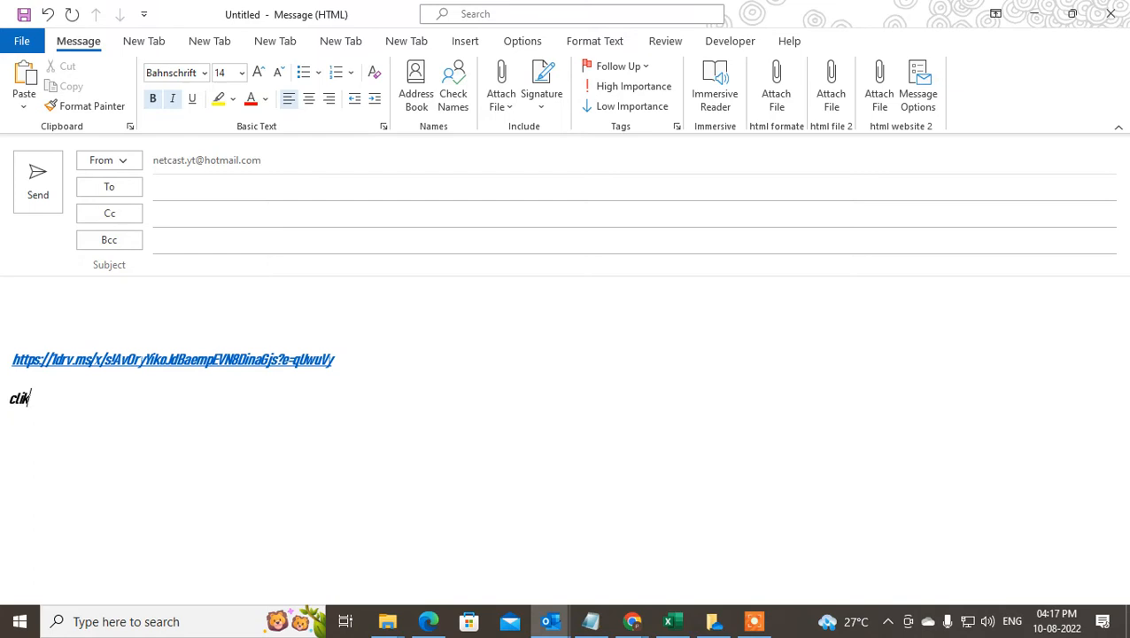
pyautogui.click(204, 73)
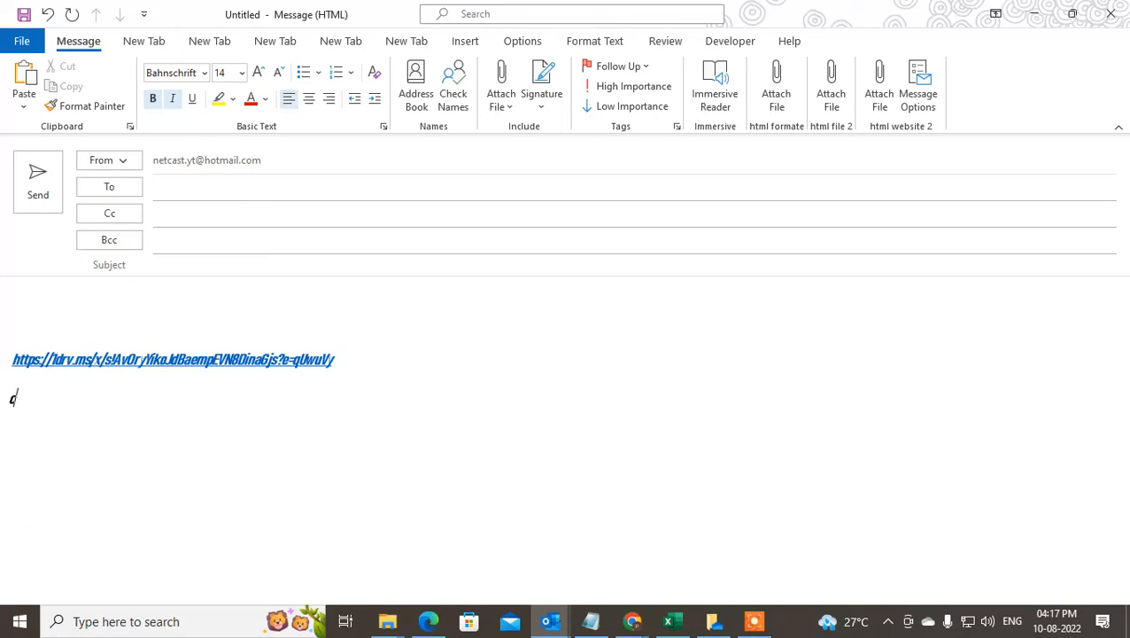
pyautogui.click(203, 73)
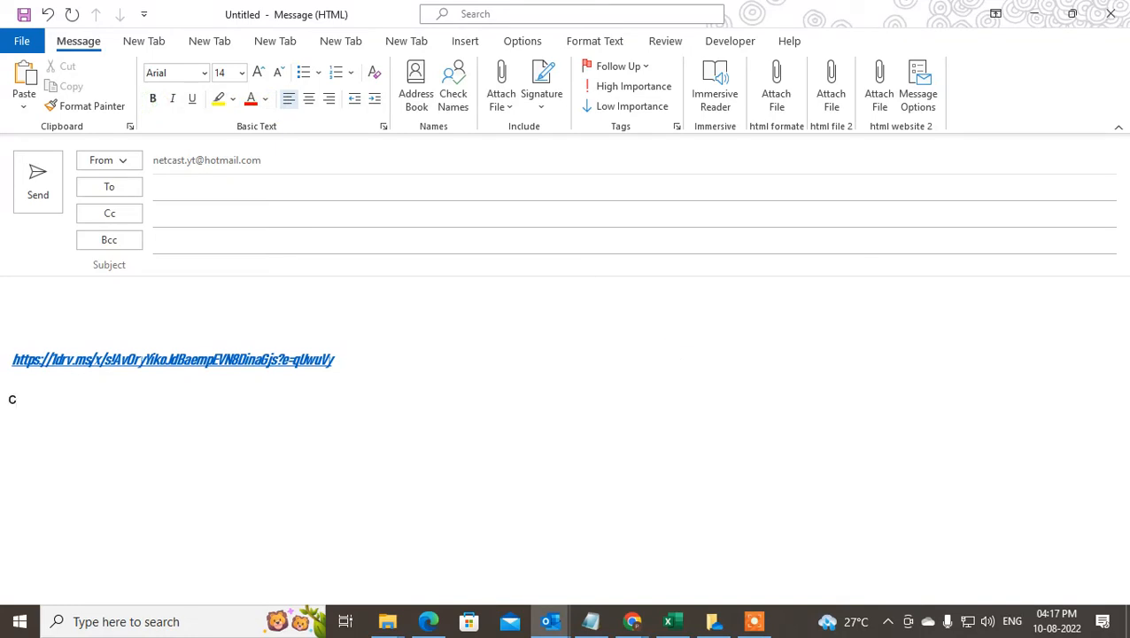
pyautogui.write('li')
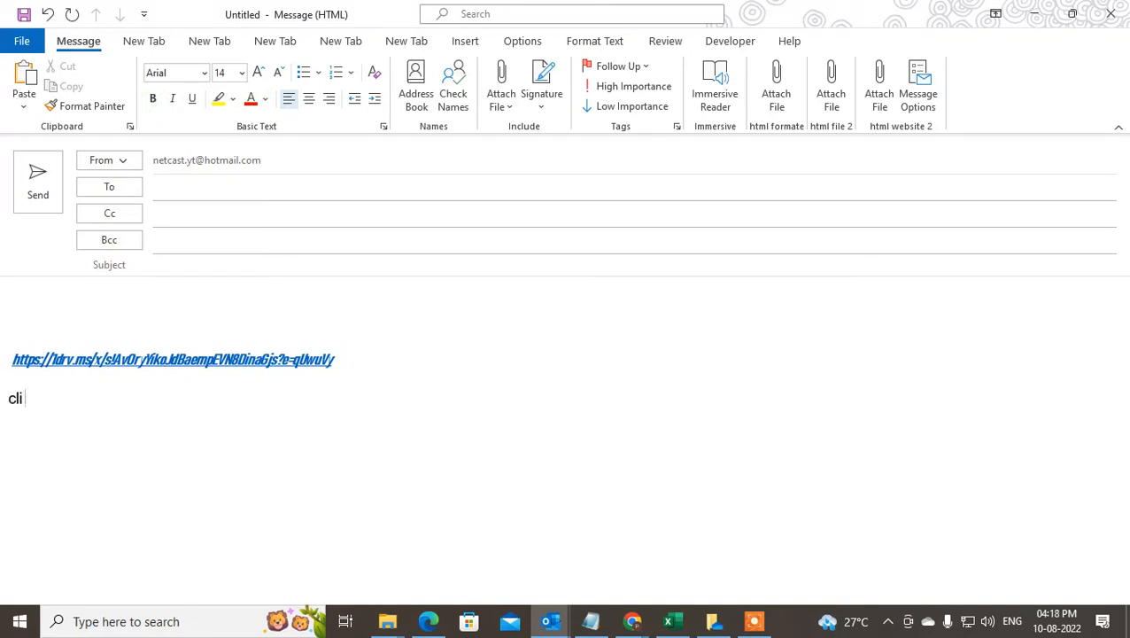
pyautogui.press('backspace')
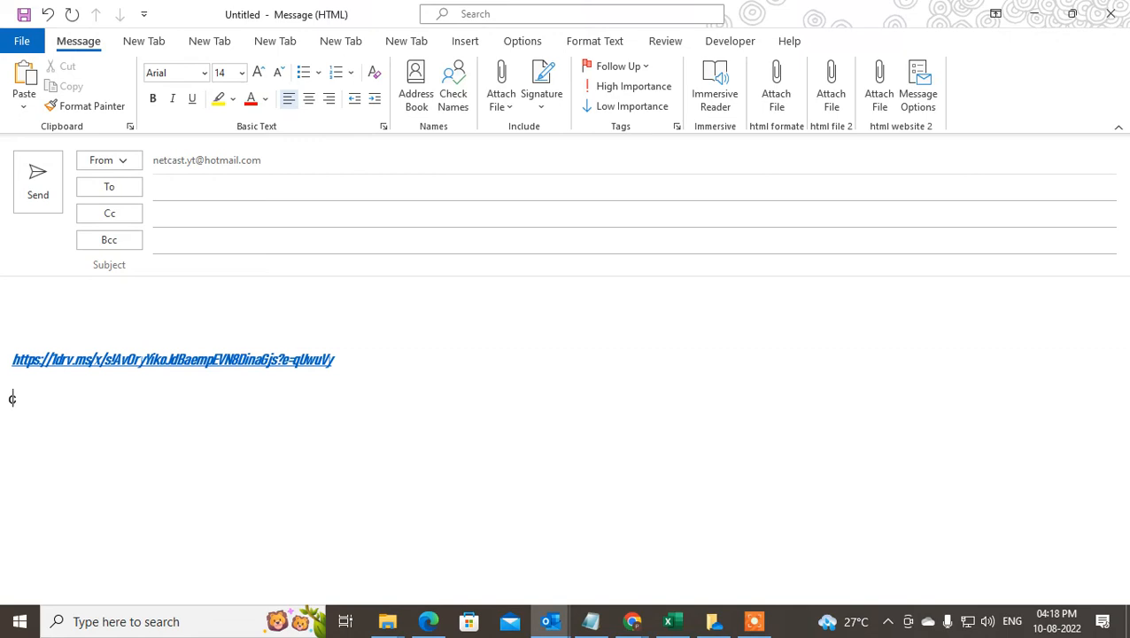
pyautogui.write('click here to view')
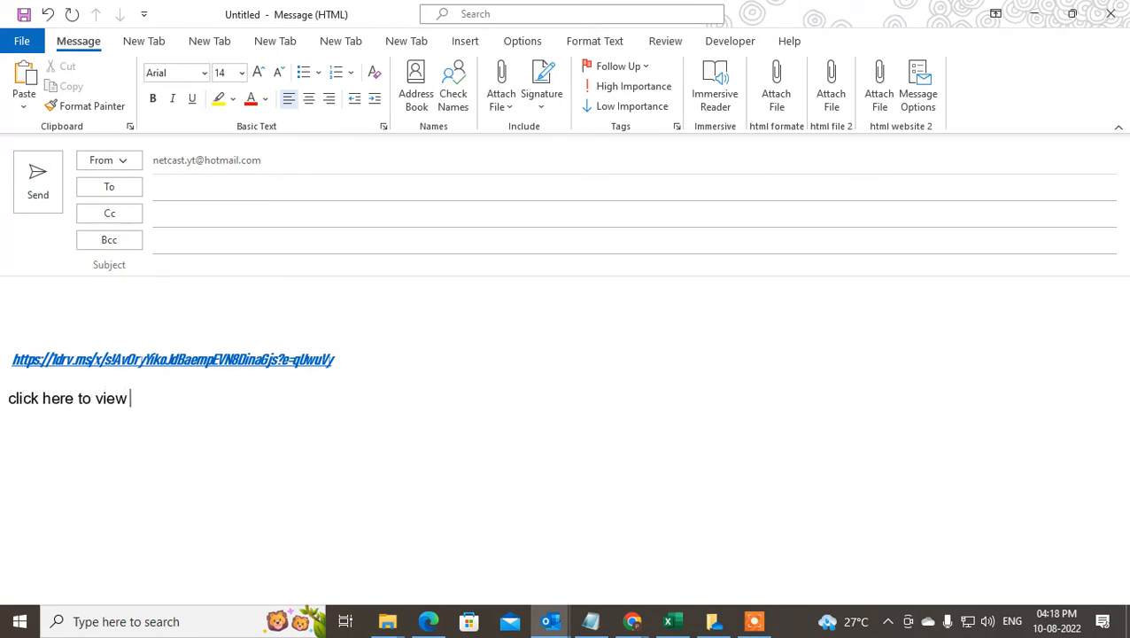
pyautogui.write('documents')
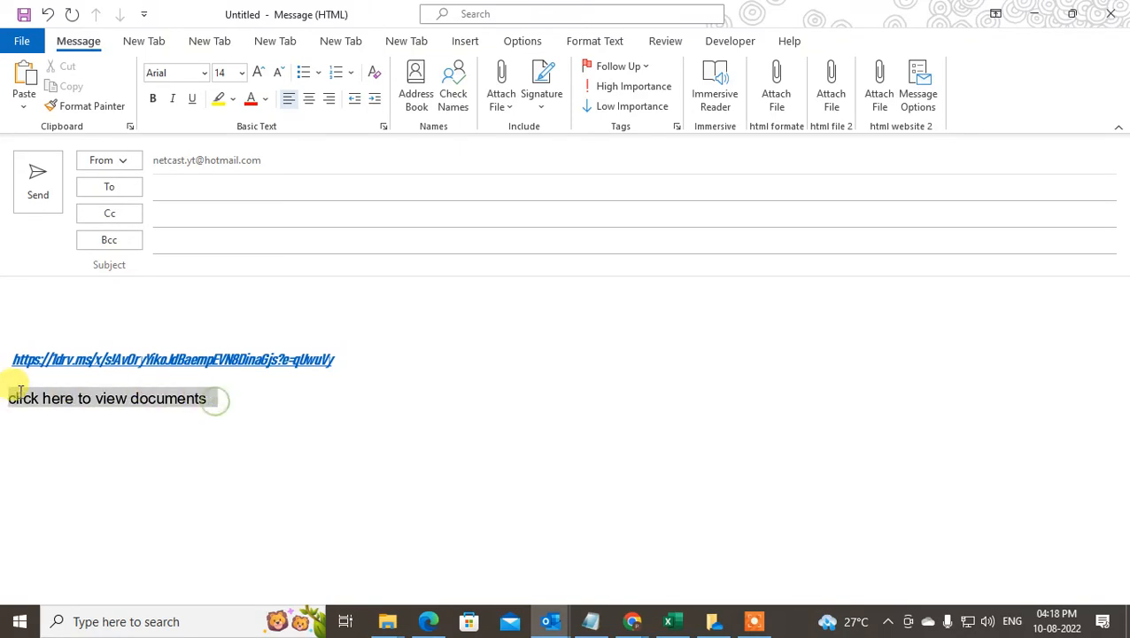
# - Link the 'click here to view documents' text to the pasted OneDrive share URL via Insert Link
pyautogui.click(464, 41)
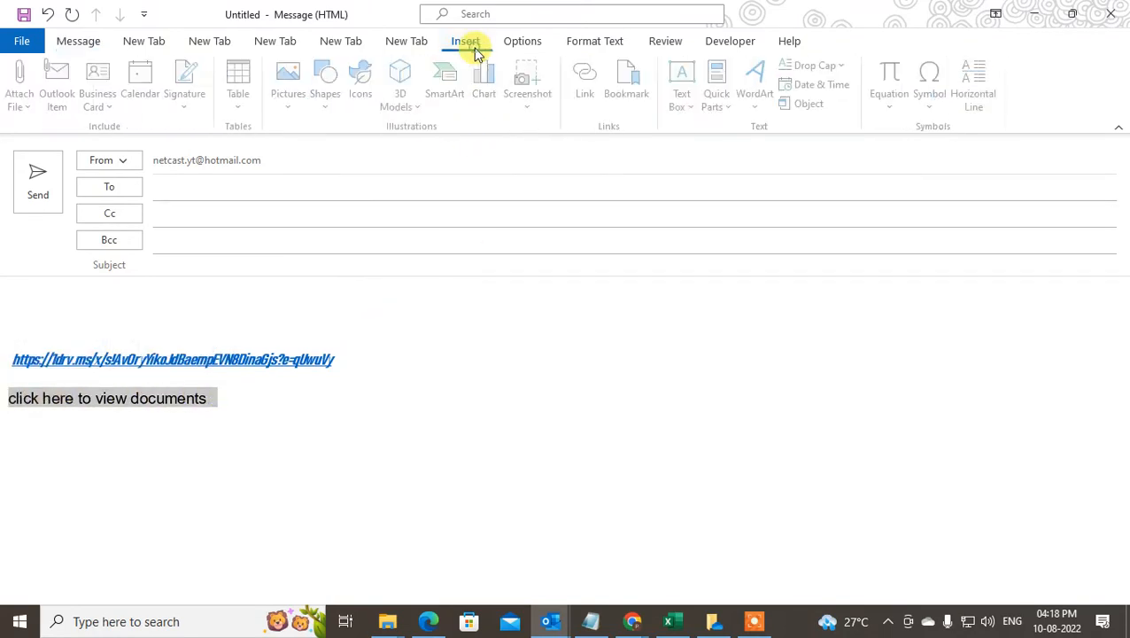
pyautogui.click(588, 79)
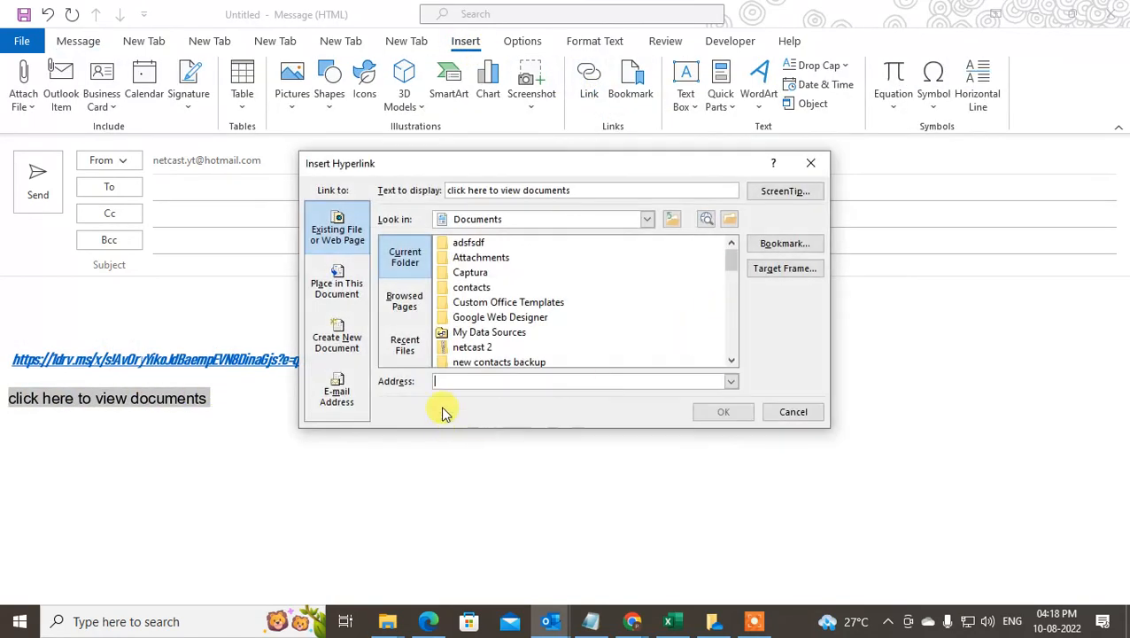
pyautogui.press('ctrl+v')
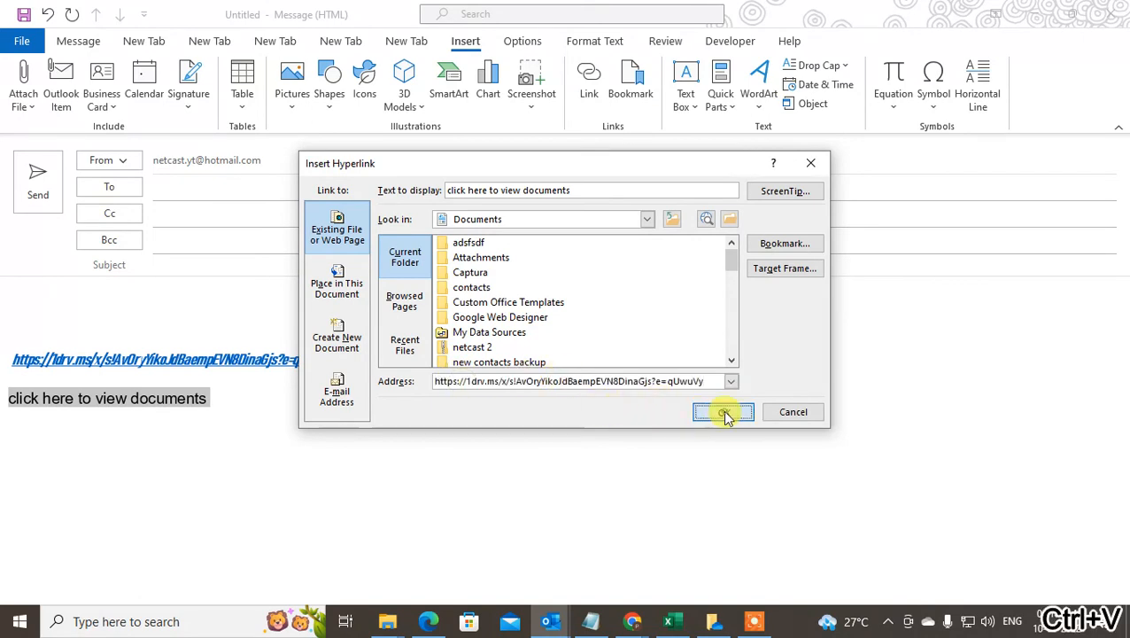
pyautogui.click(723, 411)
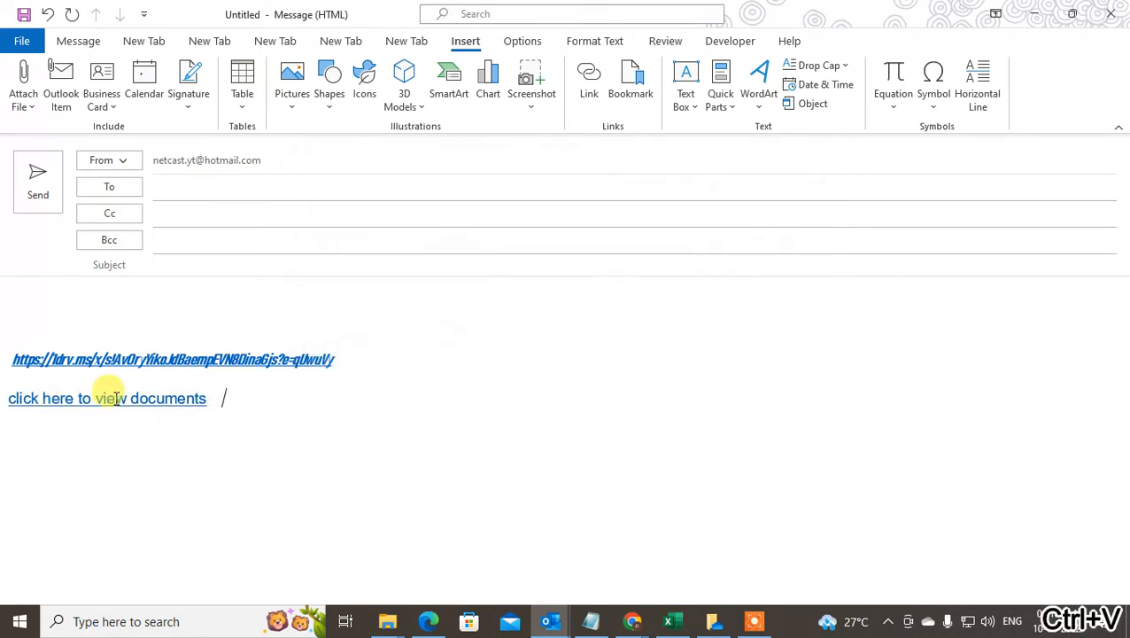